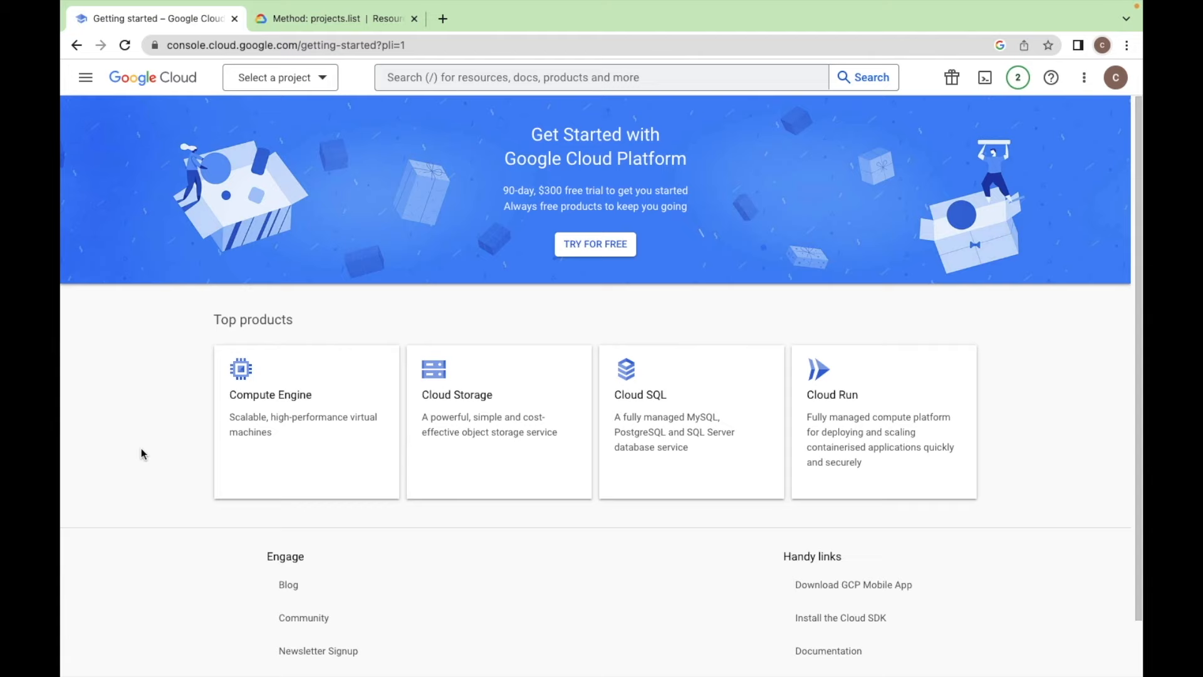
Open the project selector and start a New Project in Google Cloud Console.
{"action": "left_click", "coordinate": [299, 45]}
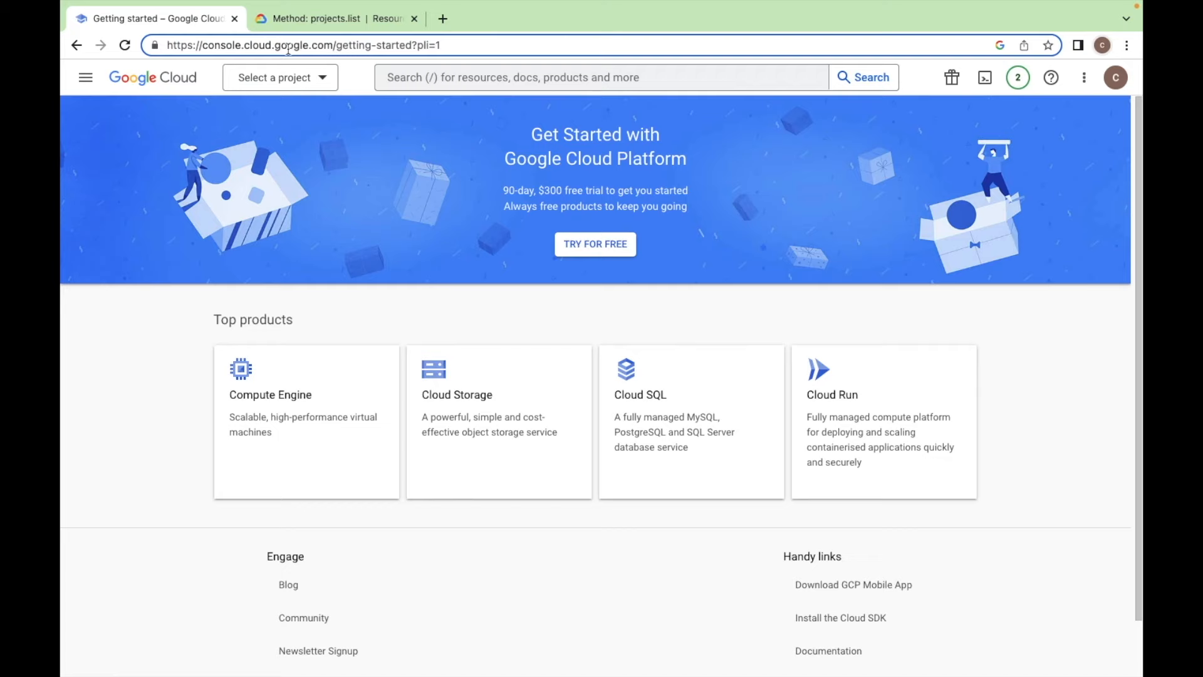
{"action": "left_click", "coordinate": [86, 78]}
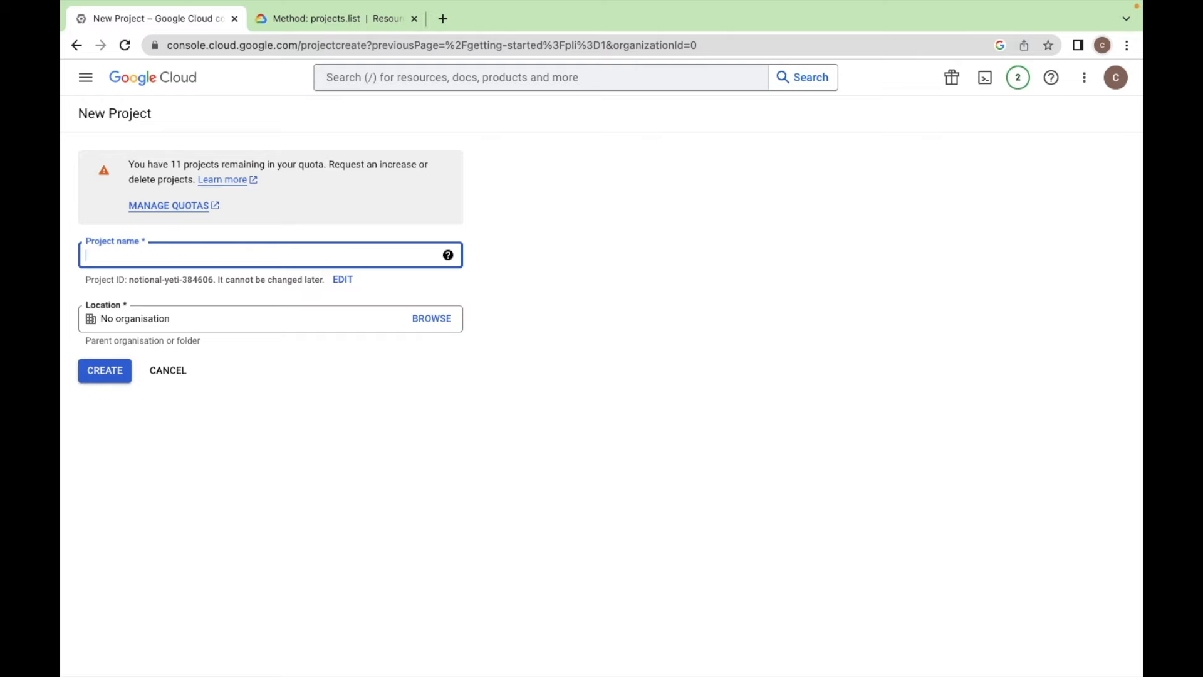
Create the project named 'GoogleLogin'.
{"action": "type", "text": "GoogleLogin"}
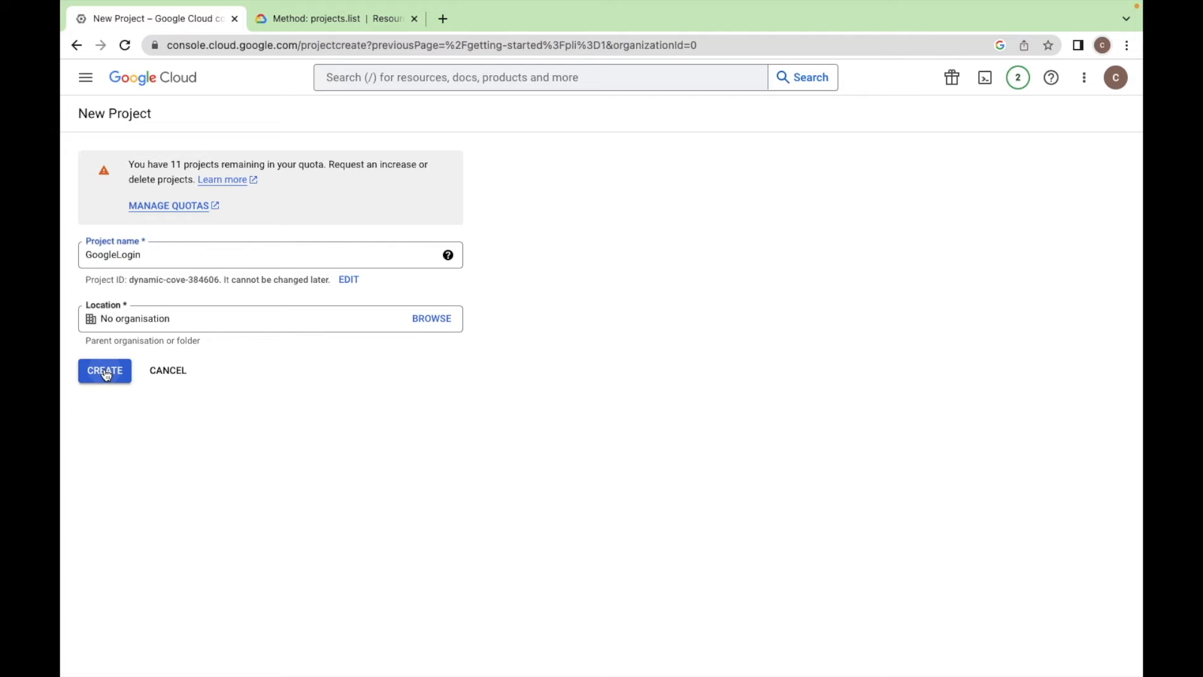
{"action": "left_click", "coordinate": [104, 370]}
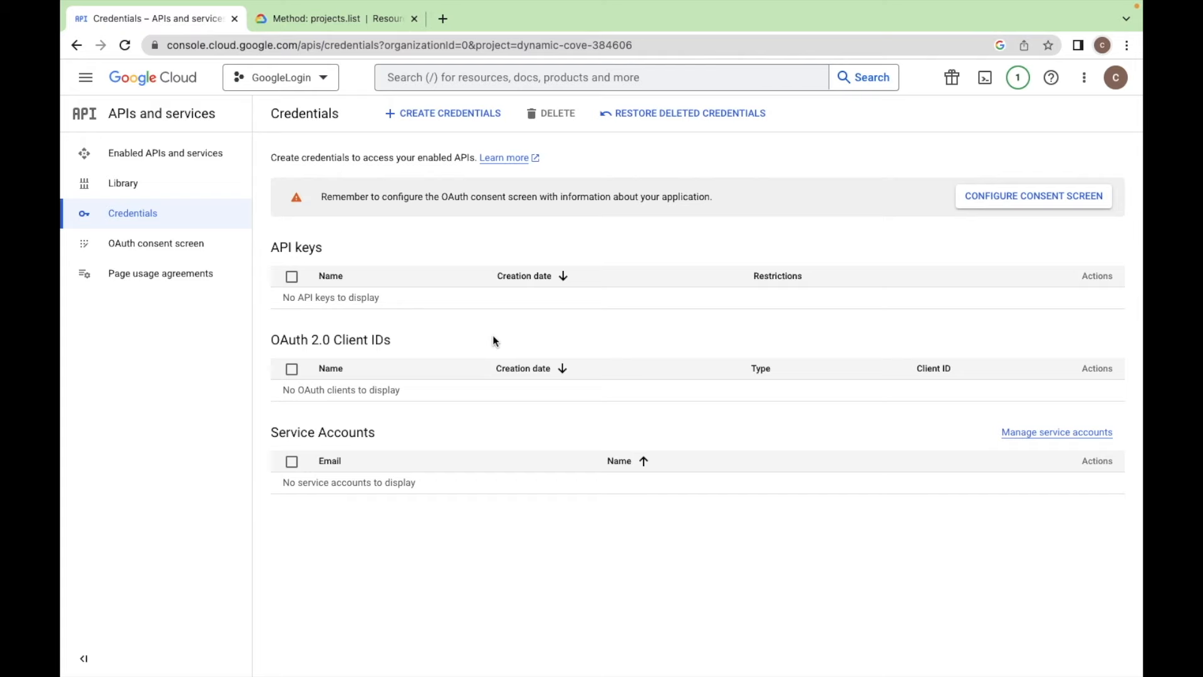
Start an OAuth client ID, configure the consent screen first, and choose External users.
{"action": "left_click", "coordinate": [450, 114]}
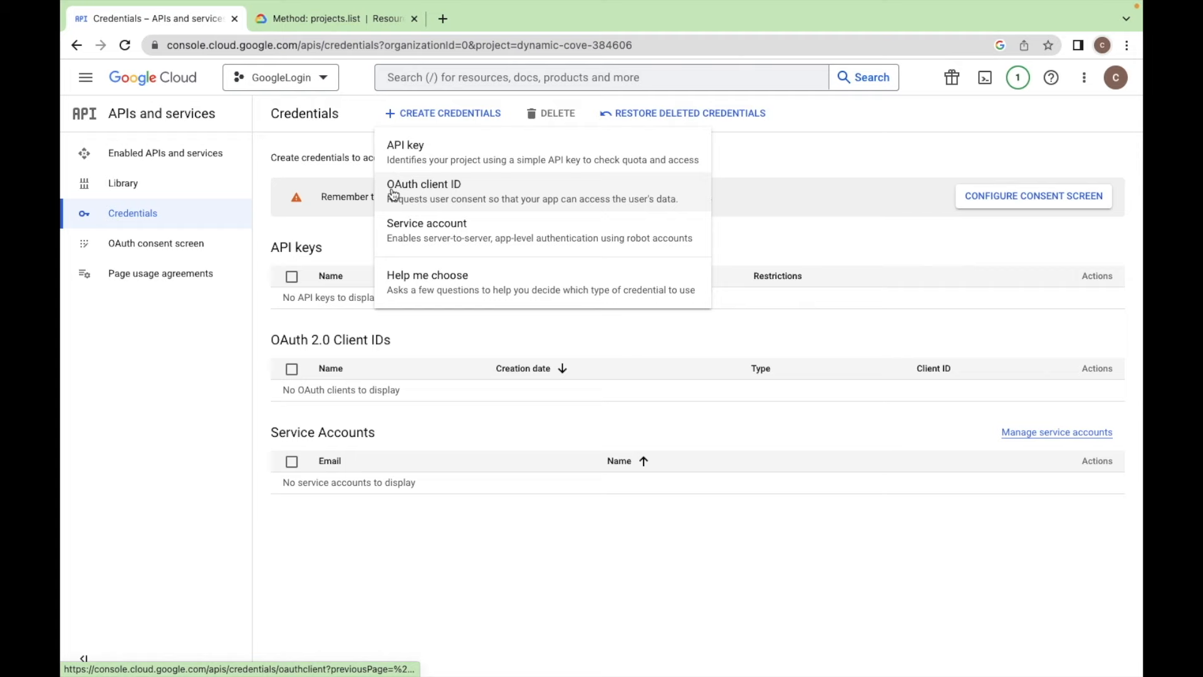
{"action": "left_click", "coordinate": [423, 185]}
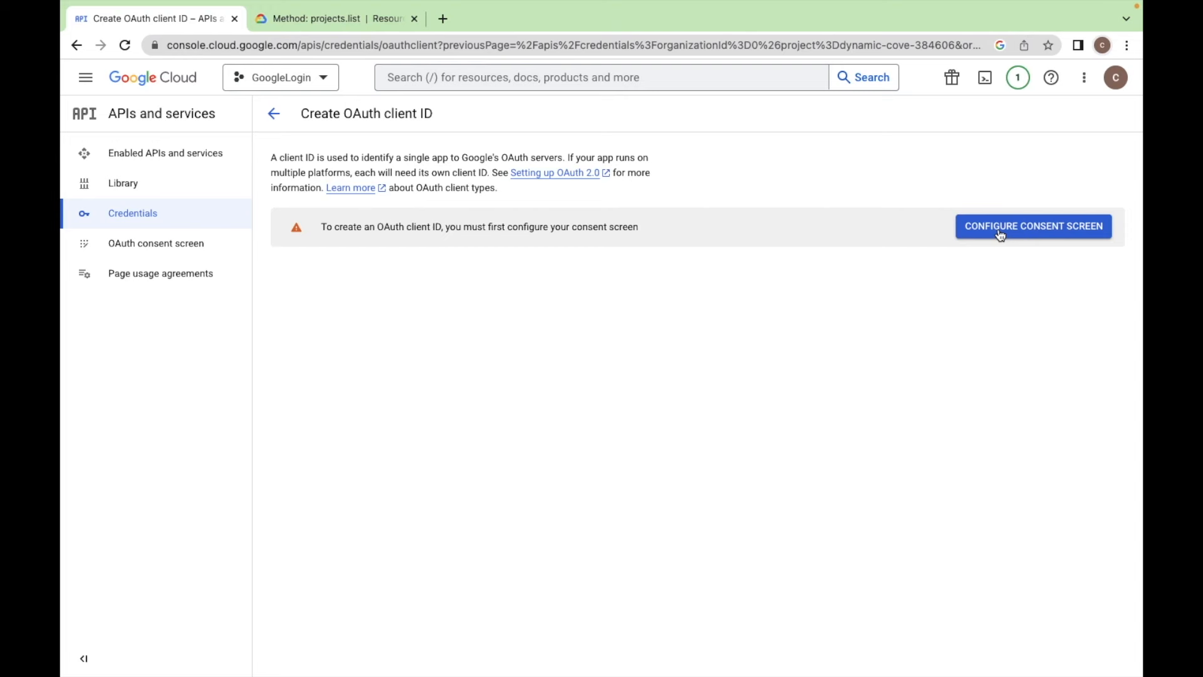
{"action": "left_click", "coordinate": [1034, 226]}
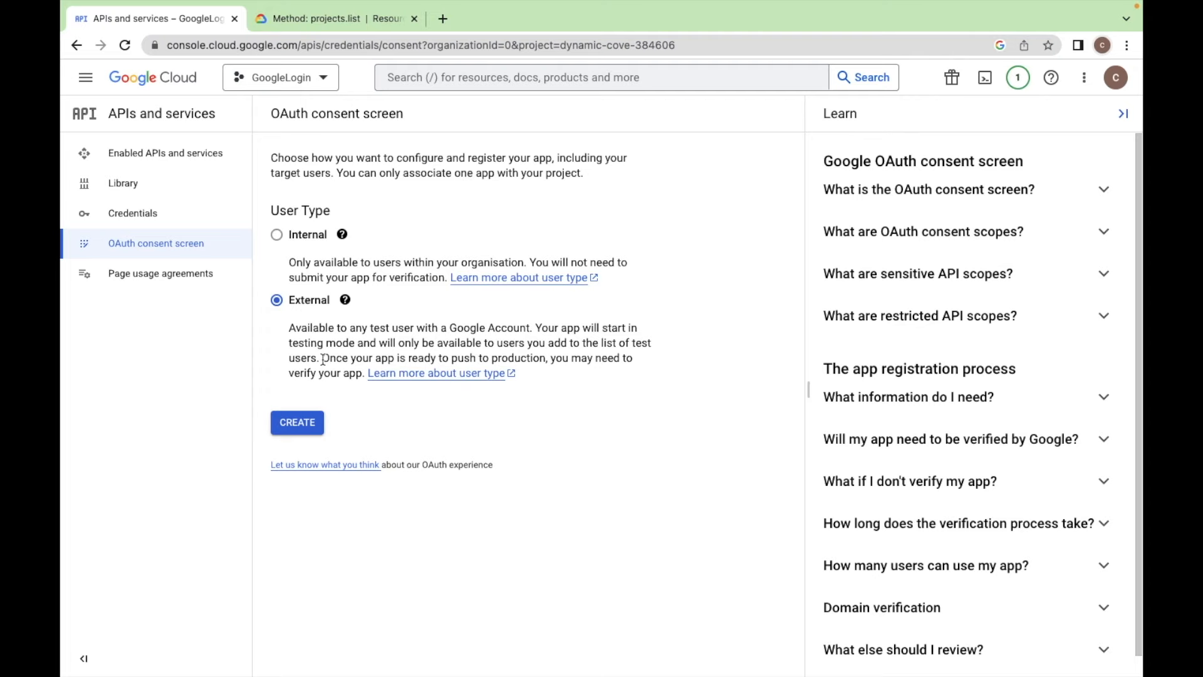
{"action": "left_click", "coordinate": [297, 422]}
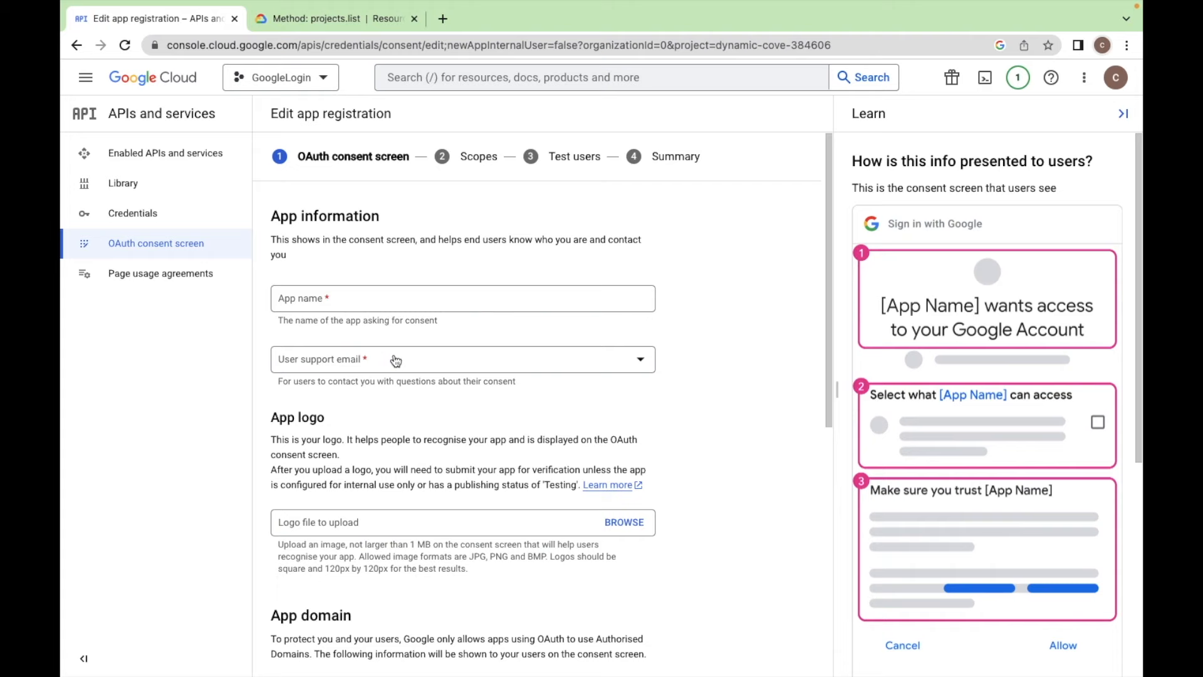
Fill the consent screen with app name 'LoginWeb' and developer contact 'codesagard' email.
{"action": "type", "text": "LoginWeb"}
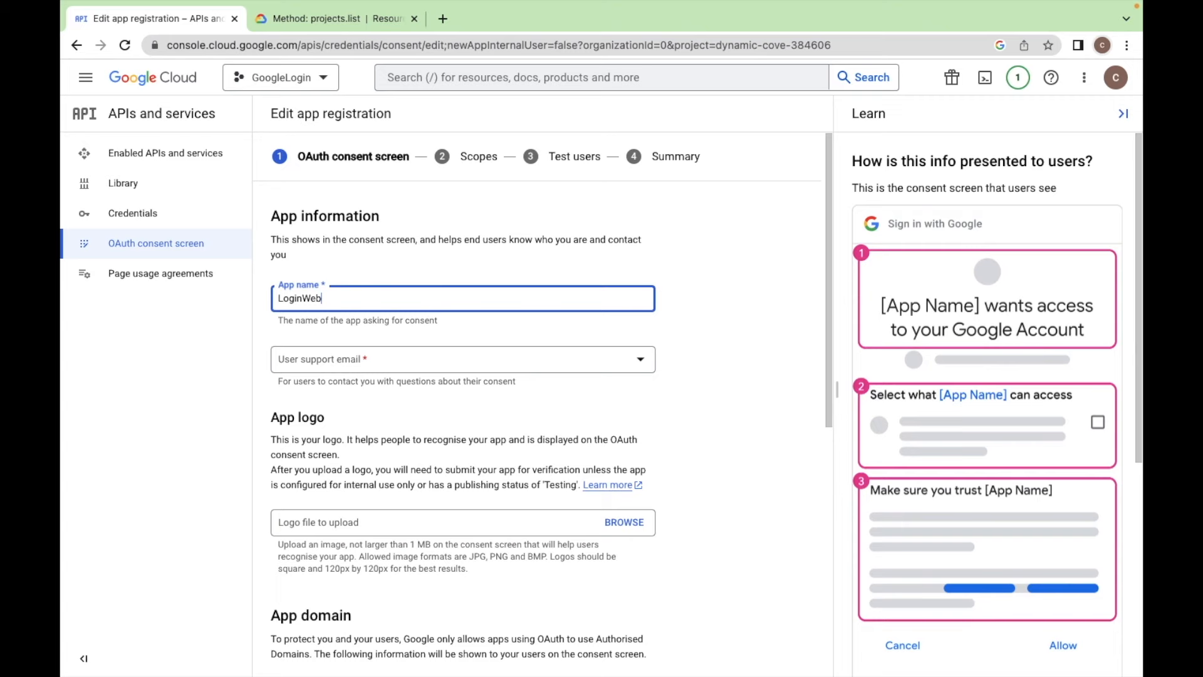
{"action": "scroll", "scroll_direction": "down", "scroll_amount": 3}
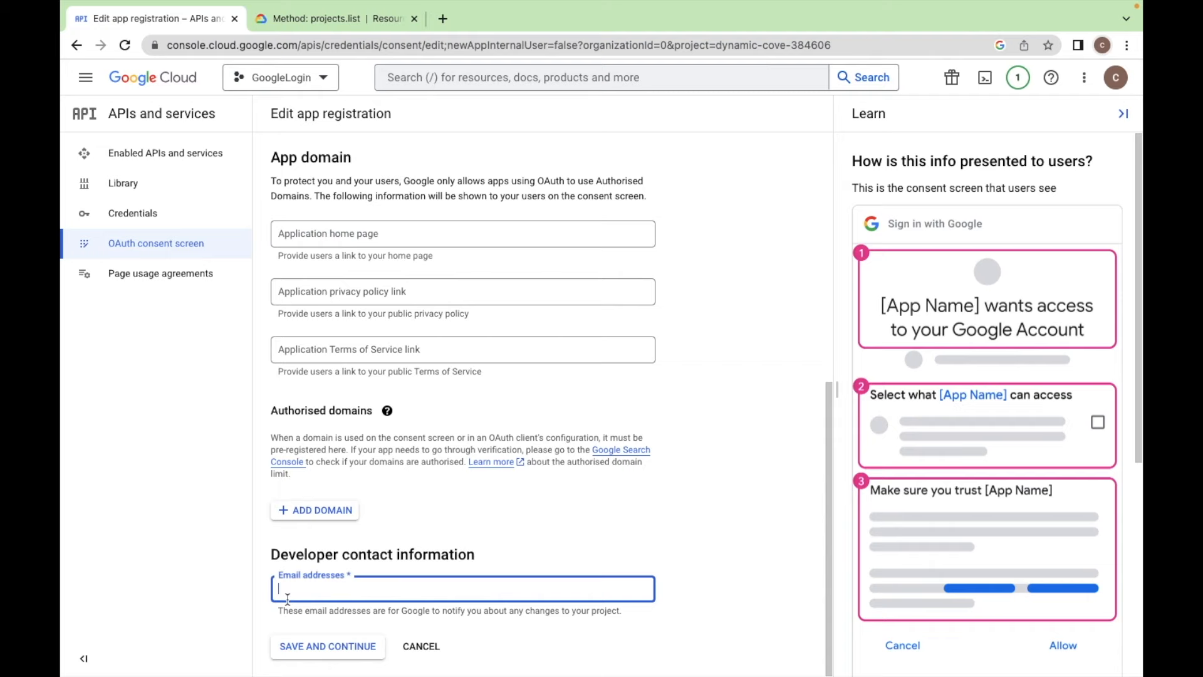
{"action": "type", "text": "codesagard"}
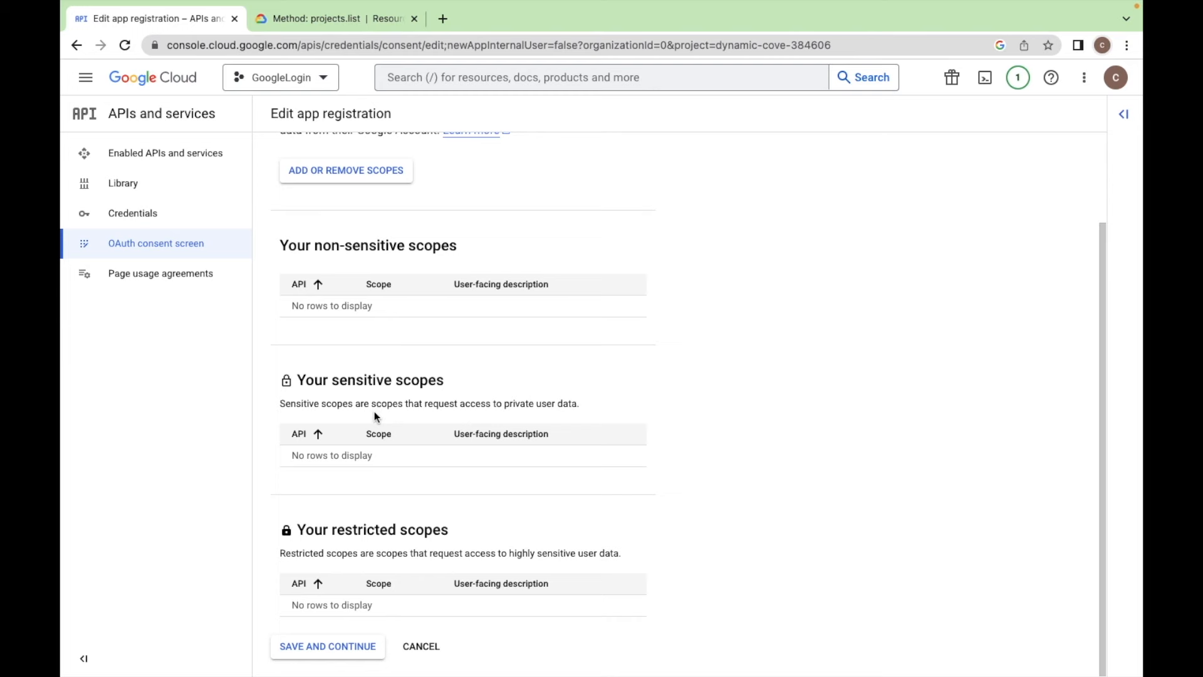
Add the userinfo.email and userinfo.profile scopes to the consent screen.
{"action": "left_click", "coordinate": [346, 170]}
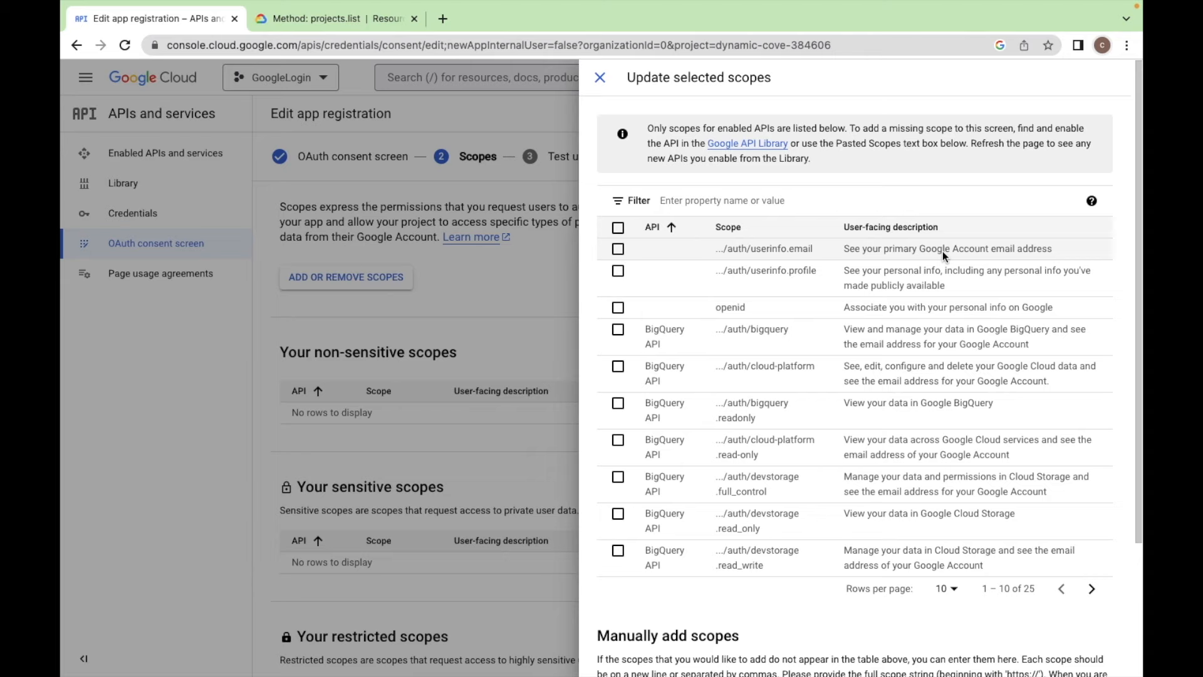
{"action": "left_click", "coordinate": [617, 249]}
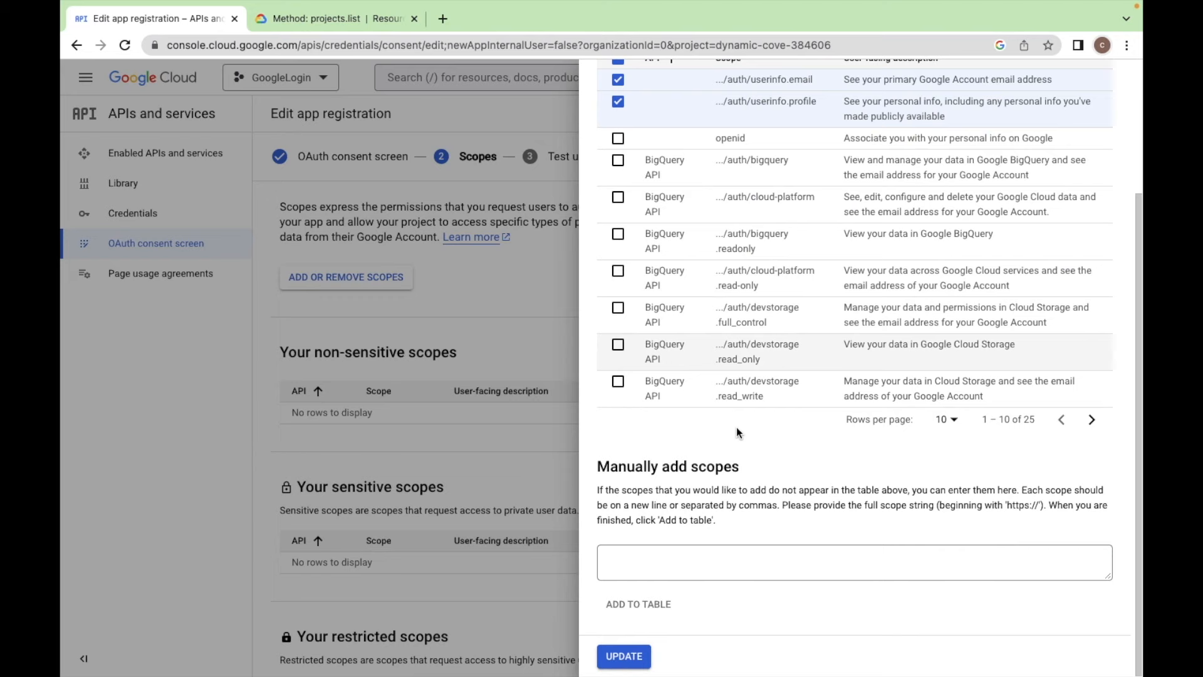
{"action": "left_click", "coordinate": [625, 656]}
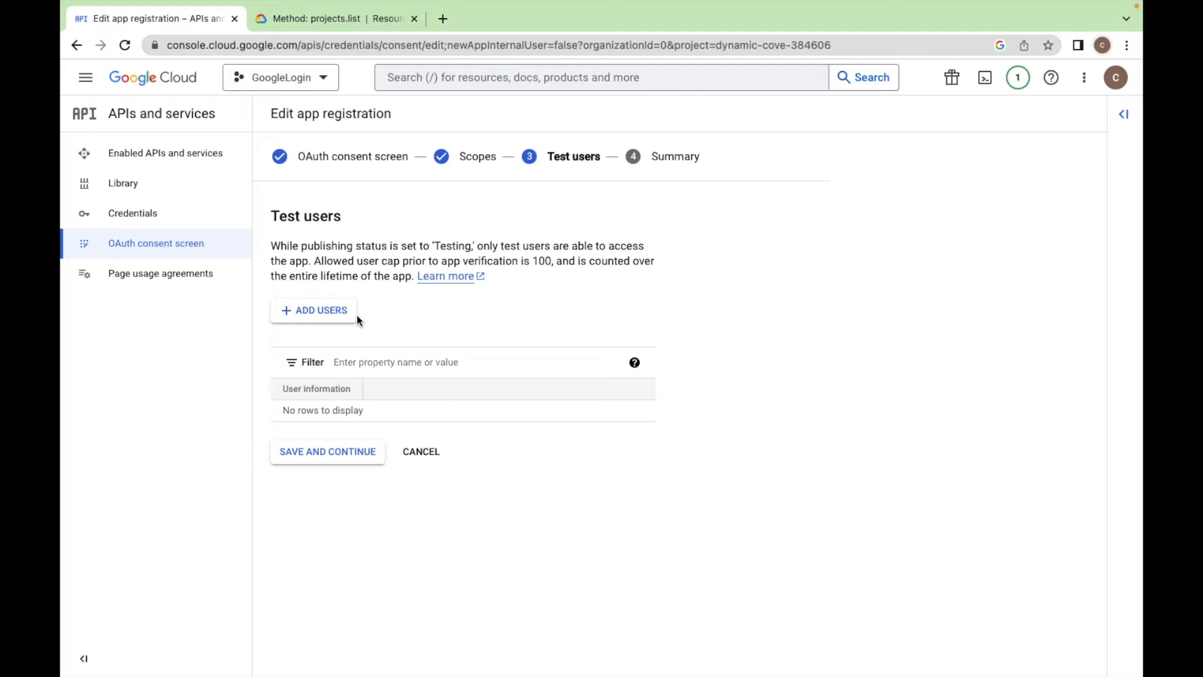
Add one test user email to the LoginWeb consent screen.
{"action": "left_click", "coordinate": [313, 310]}
{"action": "type", "text": "codesagardev@gmail"}
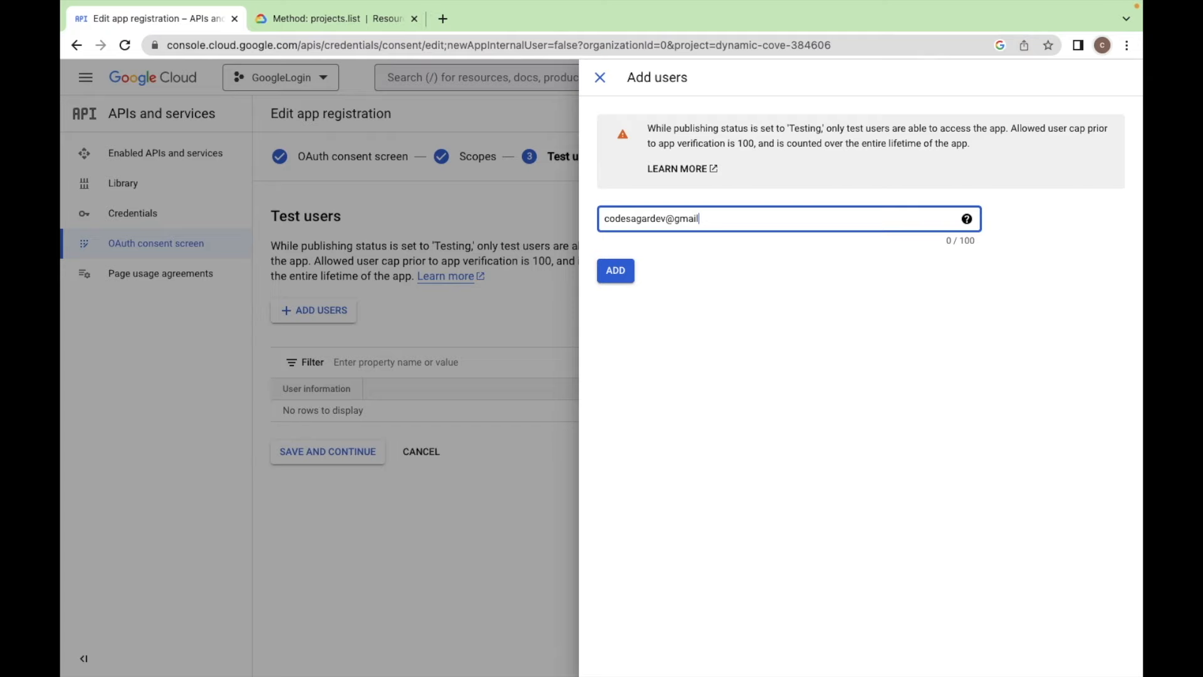
{"action": "left_click", "coordinate": [615, 271]}
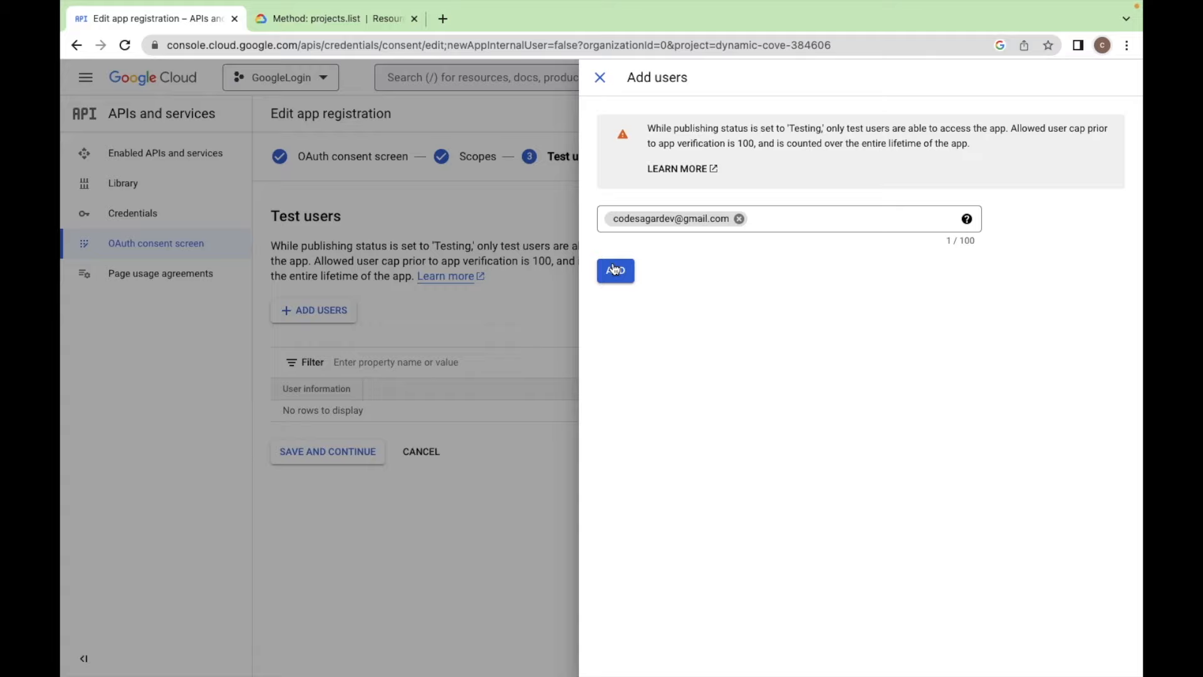
{"action": "left_click", "coordinate": [615, 270]}
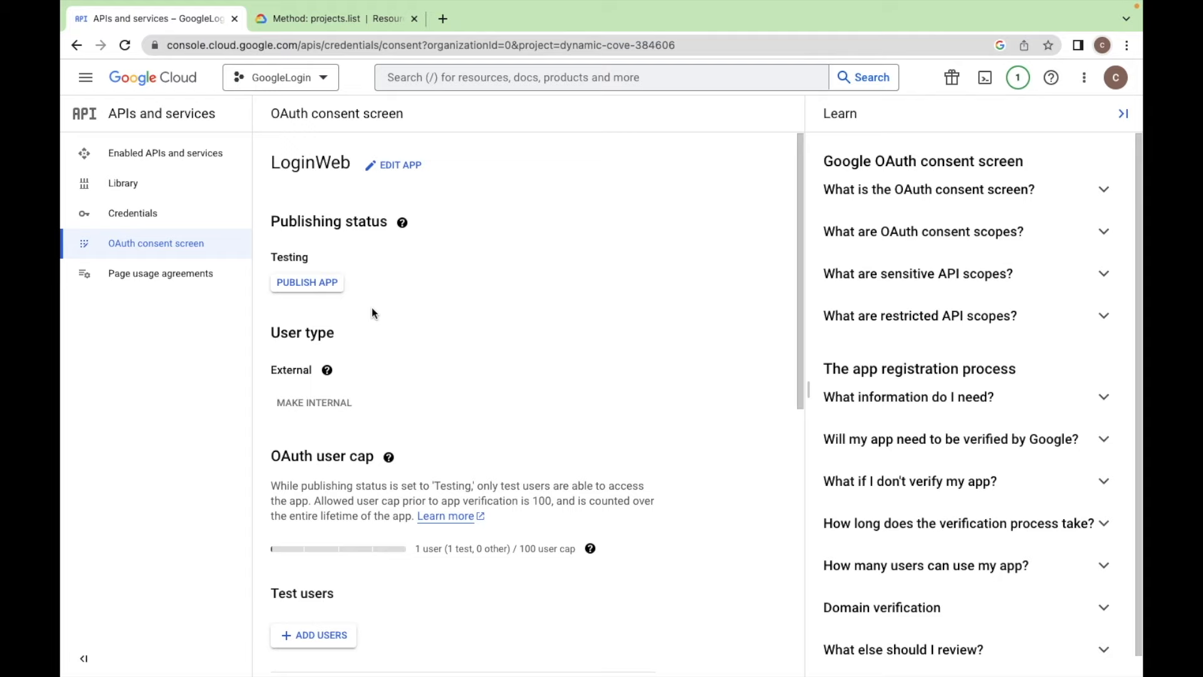
Return to the Credentials page and open a new untitled Postman request.
{"action": "left_click", "coordinate": [132, 213]}
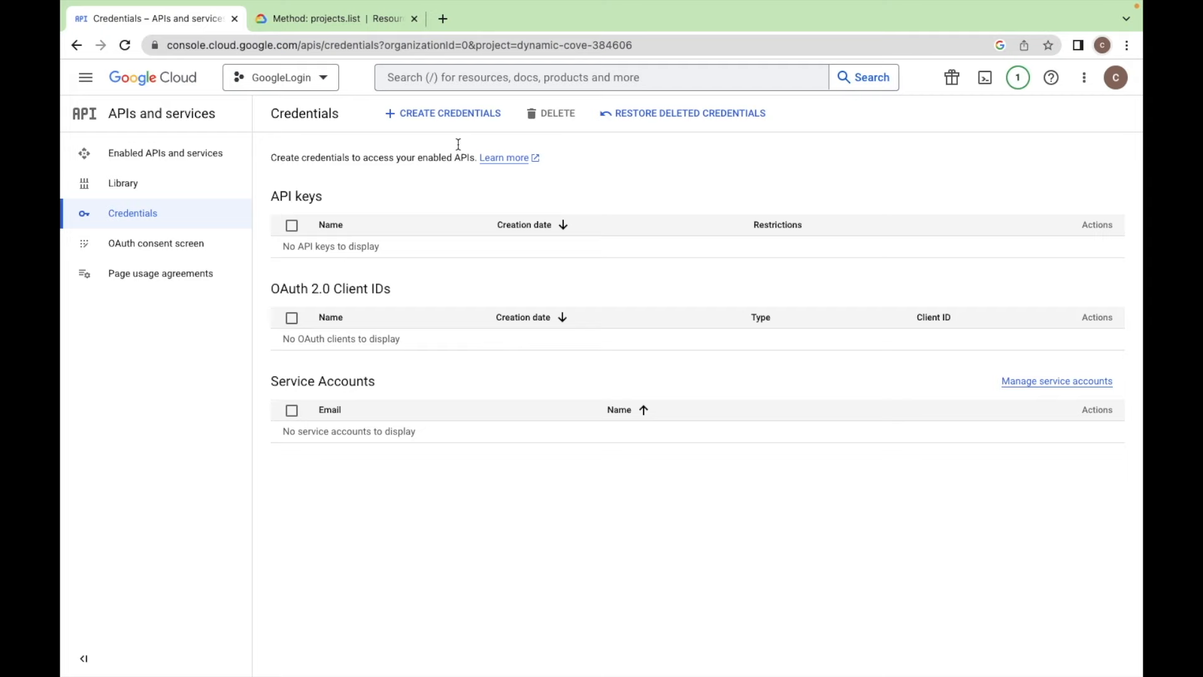
{"action": "left_click", "coordinate": [443, 113]}
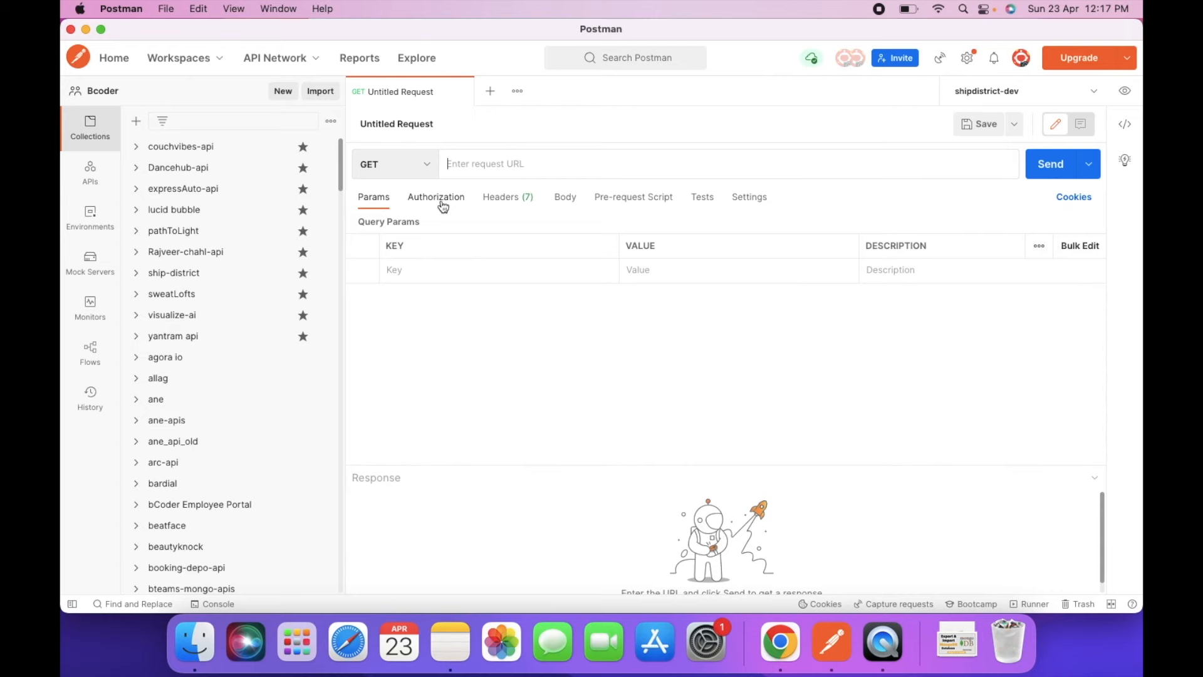
Set the request's Authorization type to OAuth 2.0.
{"action": "left_click", "coordinate": [436, 197]}
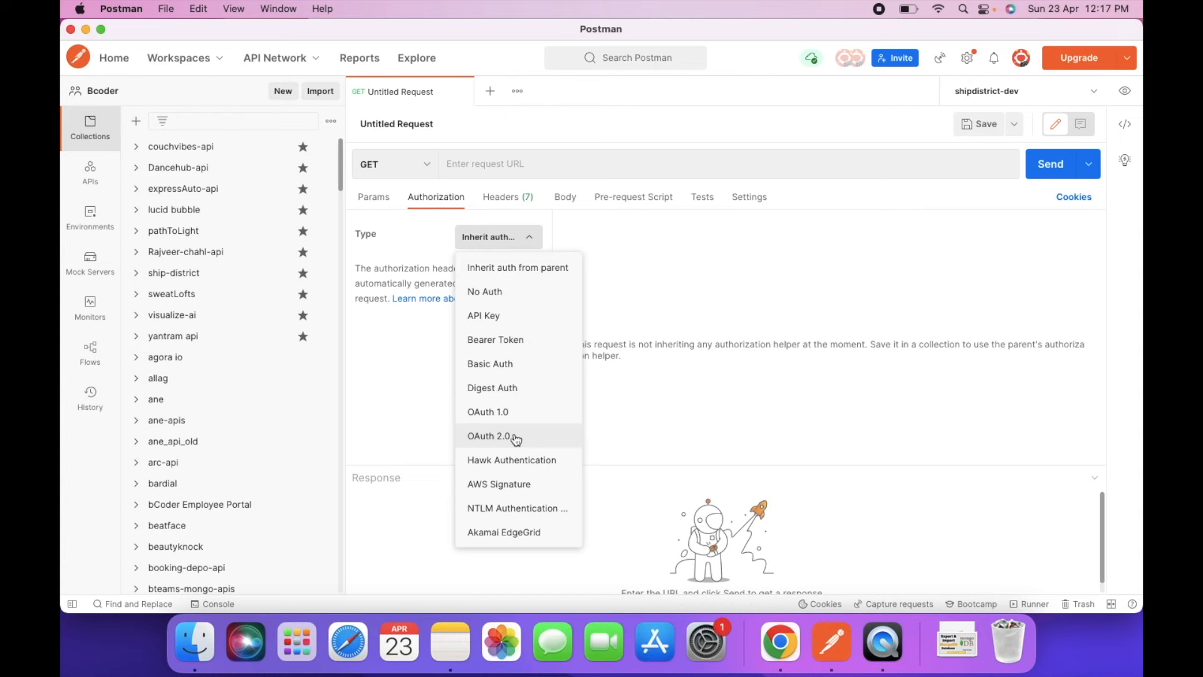
{"action": "left_click", "coordinate": [488, 435]}
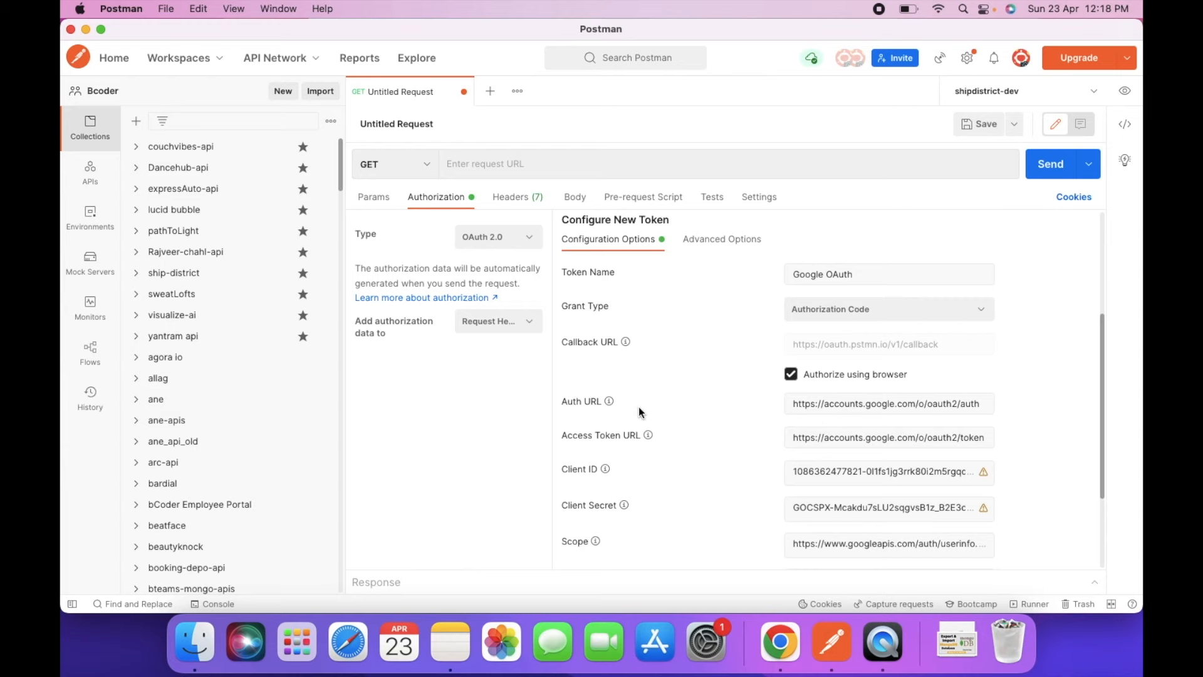
{"action": "double_click", "coordinate": [867, 344]}
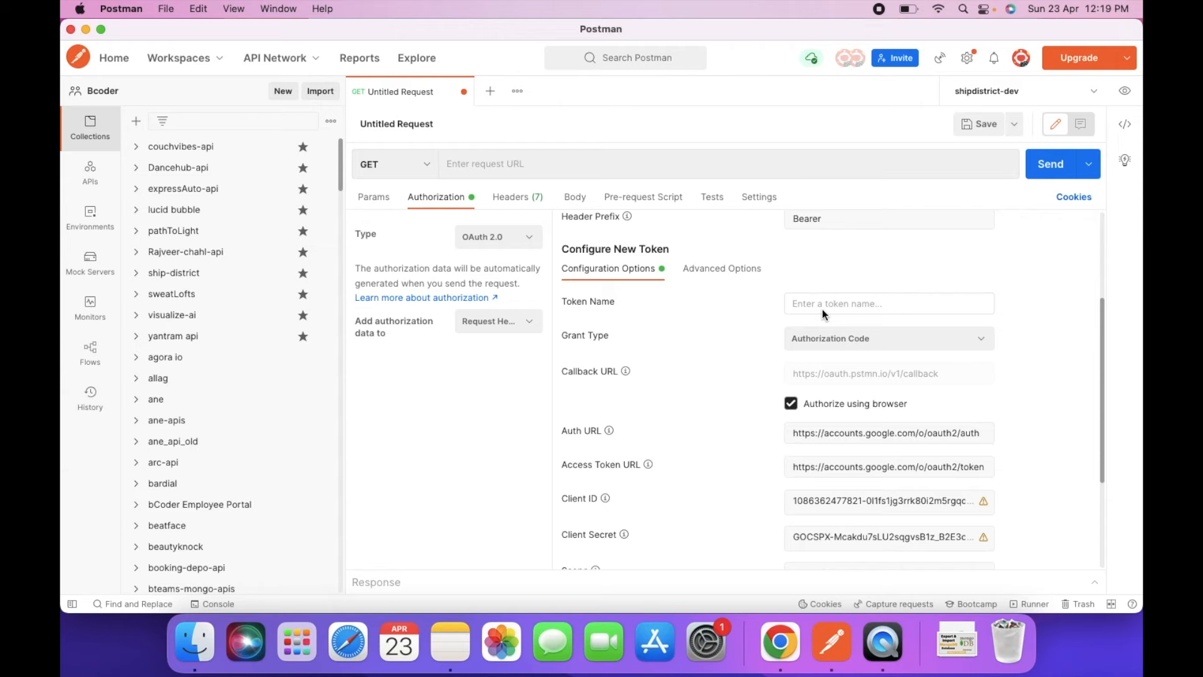
Name the token 'Codesagar Token' and fill in the Access Token URL.
{"action": "type", "text": "Codesagar Token"}
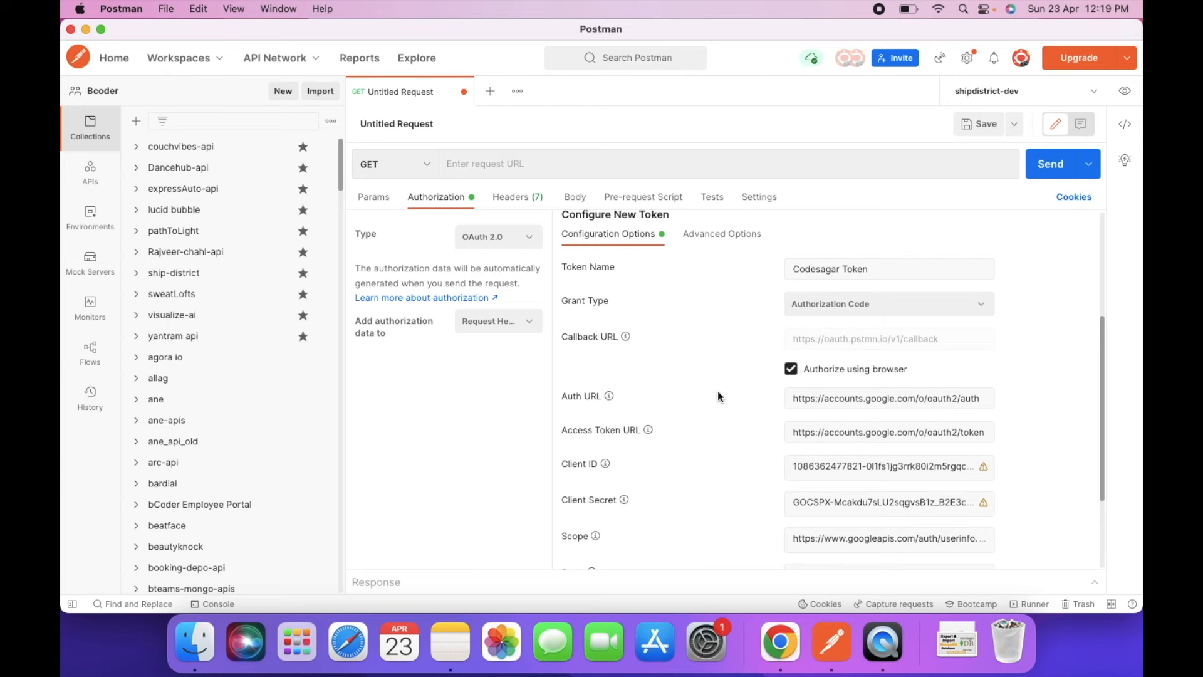
{"action": "scroll", "scroll_direction": "down", "scroll_amount": 3}
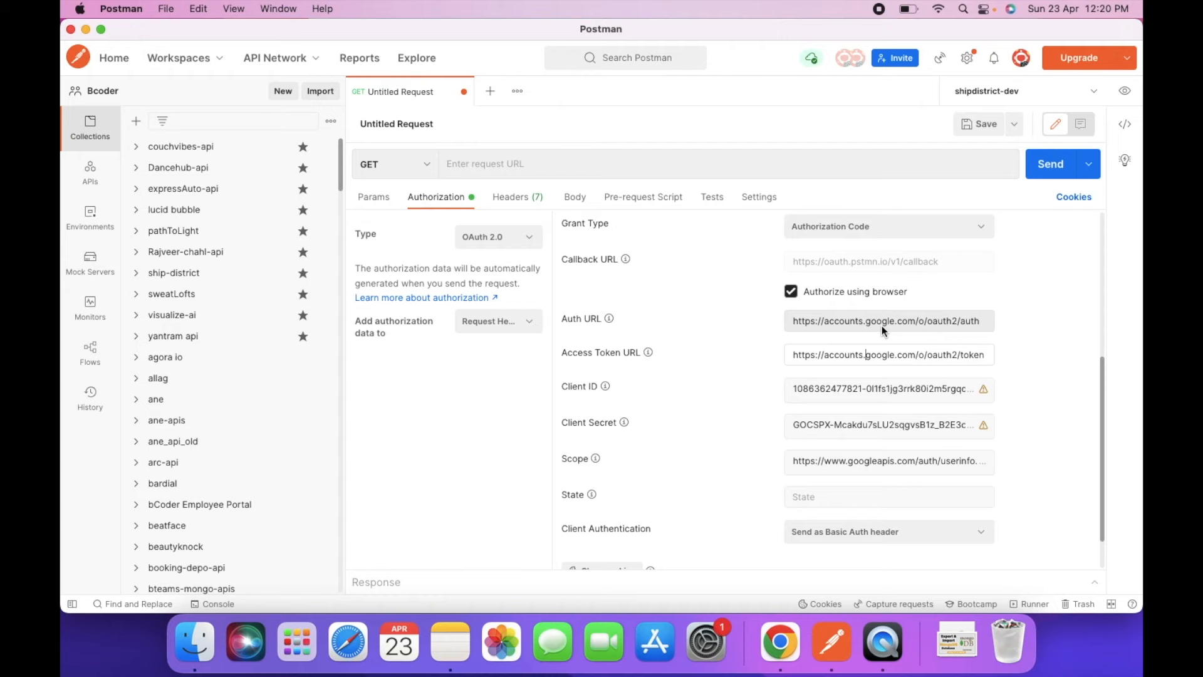
{"action": "double_click", "coordinate": [841, 389]}
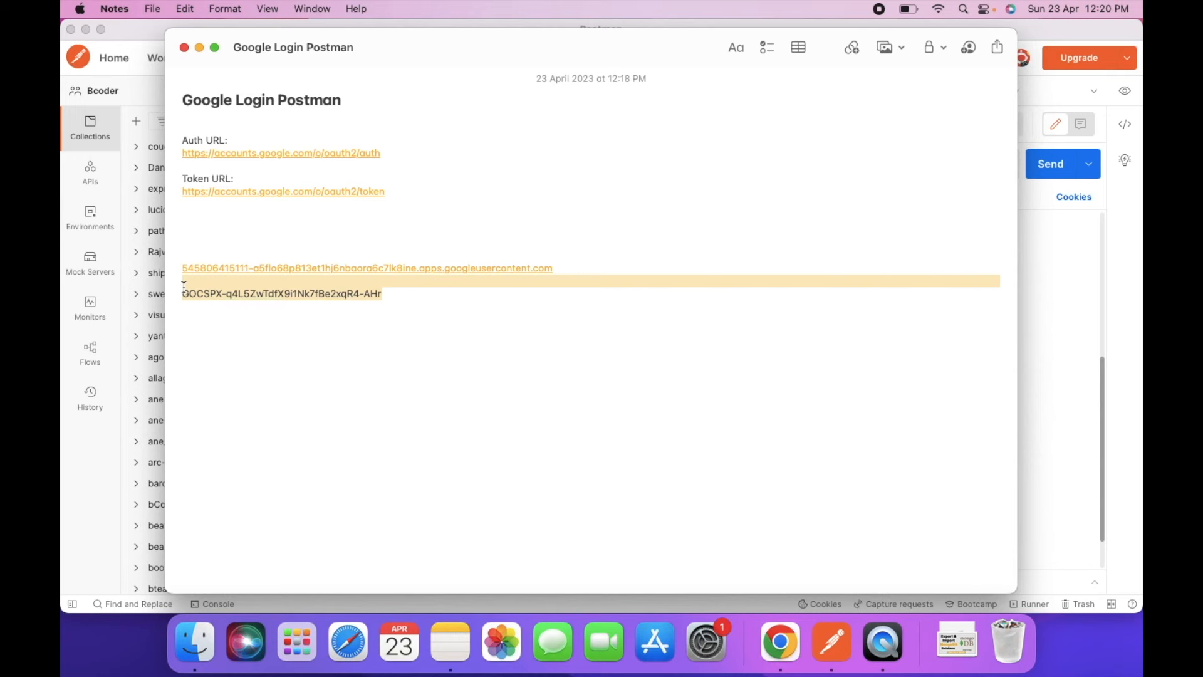
Copy the client secret from the Google Login Postman note.
{"action": "left_click", "coordinate": [833, 642]}
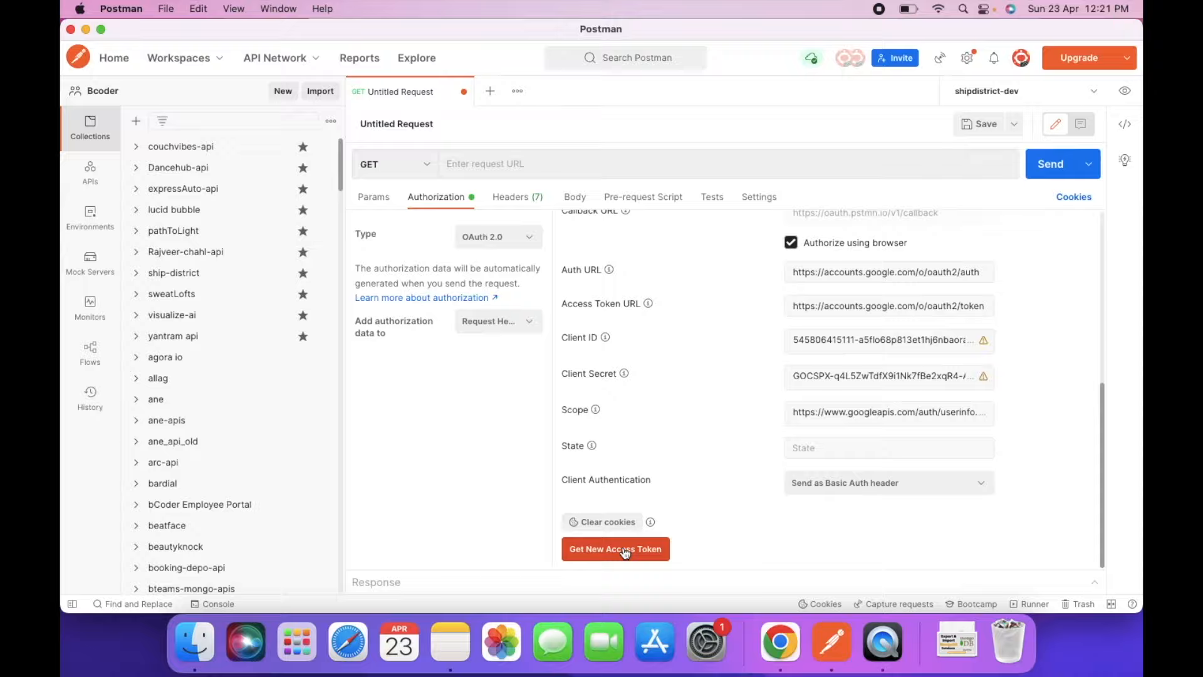
Request a new access token and sign in with the existing Google account.
{"action": "left_click", "coordinate": [615, 549]}
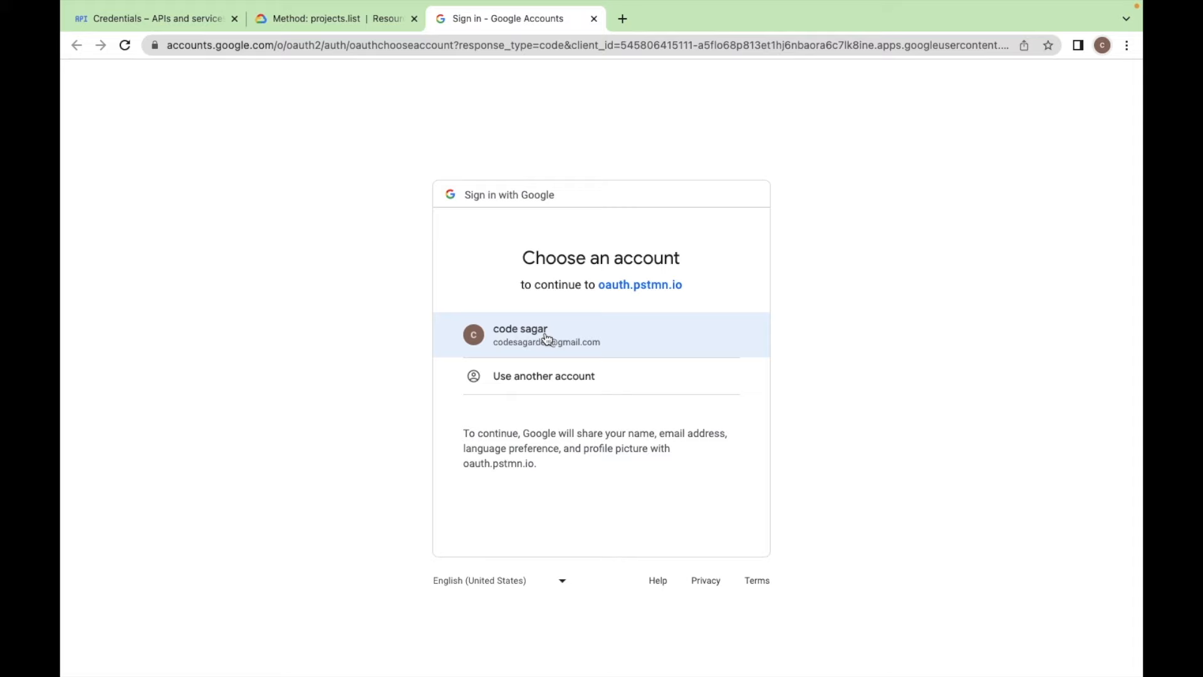
{"action": "left_click", "coordinate": [546, 334]}
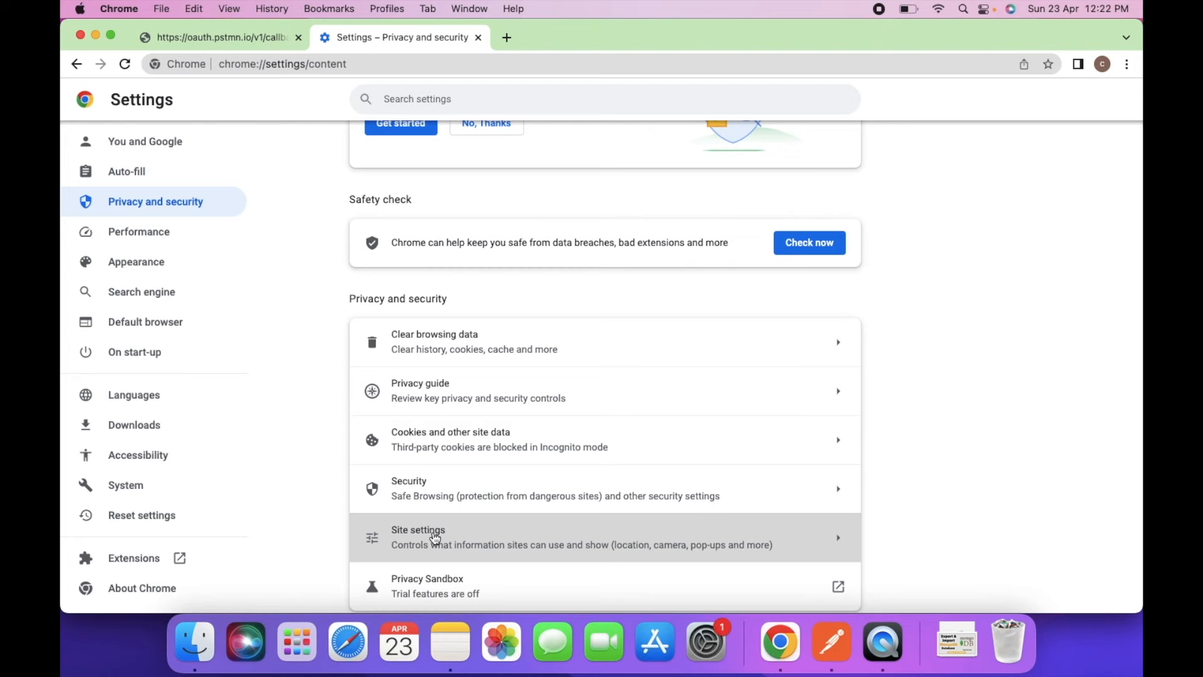
Visit Chrome's Pop-ups and redirects site settings page.
{"action": "left_click", "coordinate": [435, 537]}
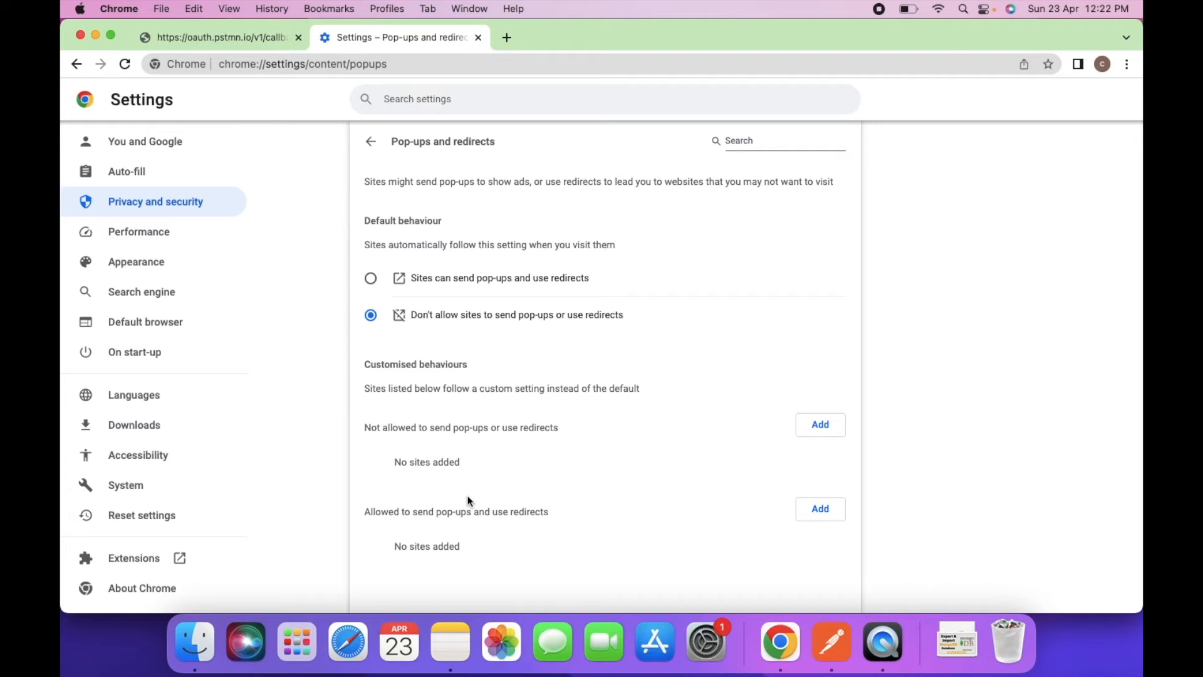
{"action": "left_click", "coordinate": [369, 278]}
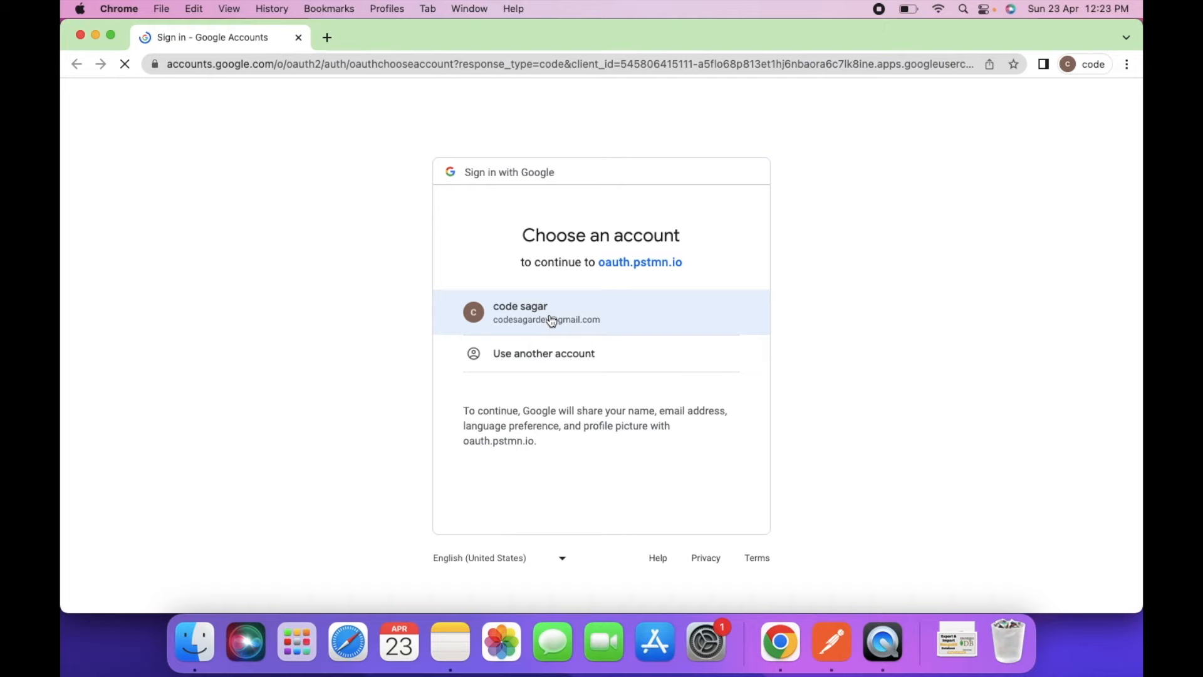
Sign in with the Google account, return to Postman, and use the Codesagar Token.
{"action": "left_click", "coordinate": [545, 312]}
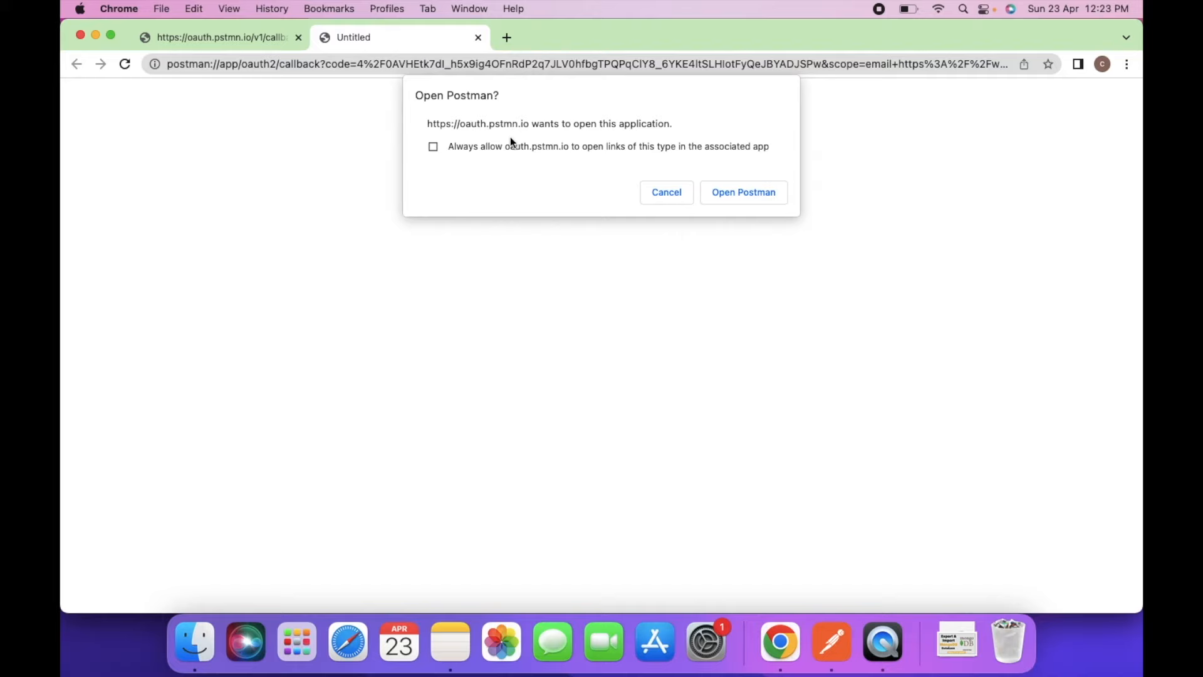
{"action": "left_click", "coordinate": [743, 192]}
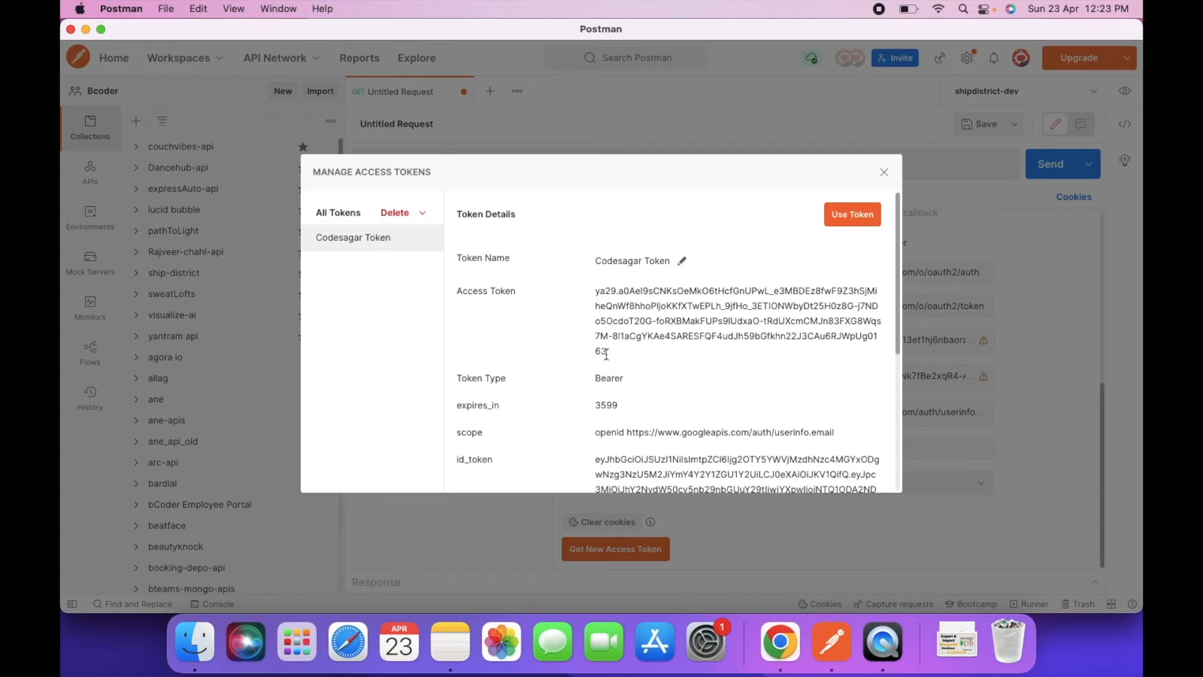
{"action": "left_click", "coordinate": [852, 213]}
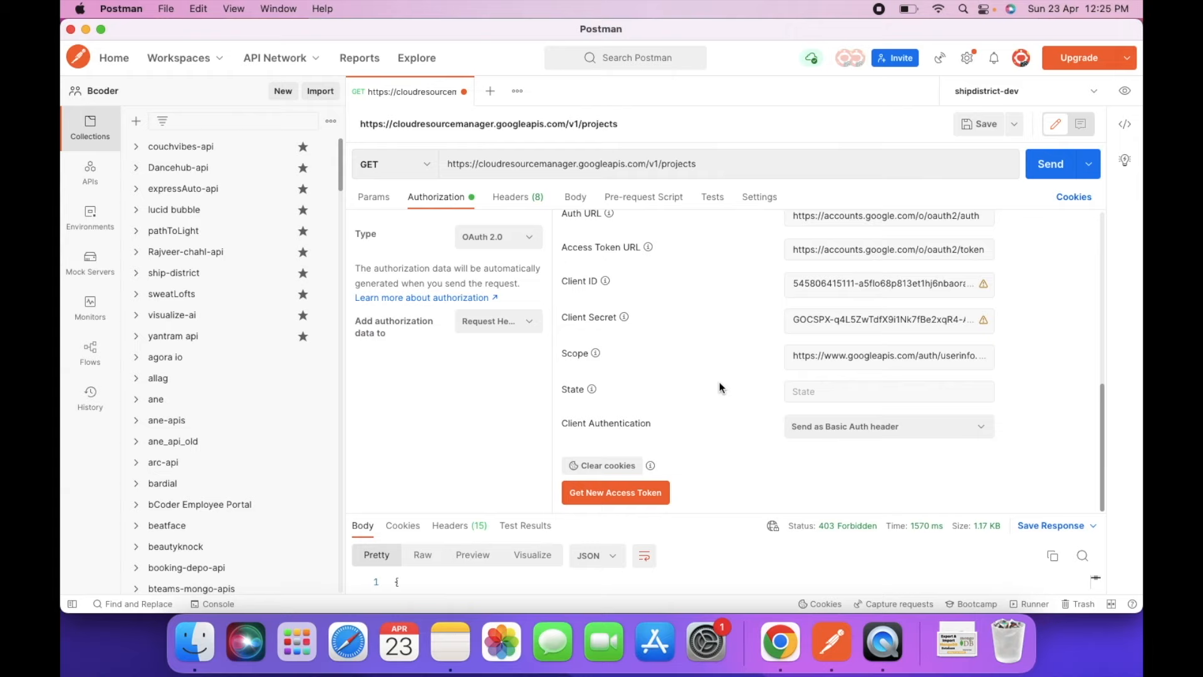
{"action": "mouse_move", "coordinate": [814, 431]}
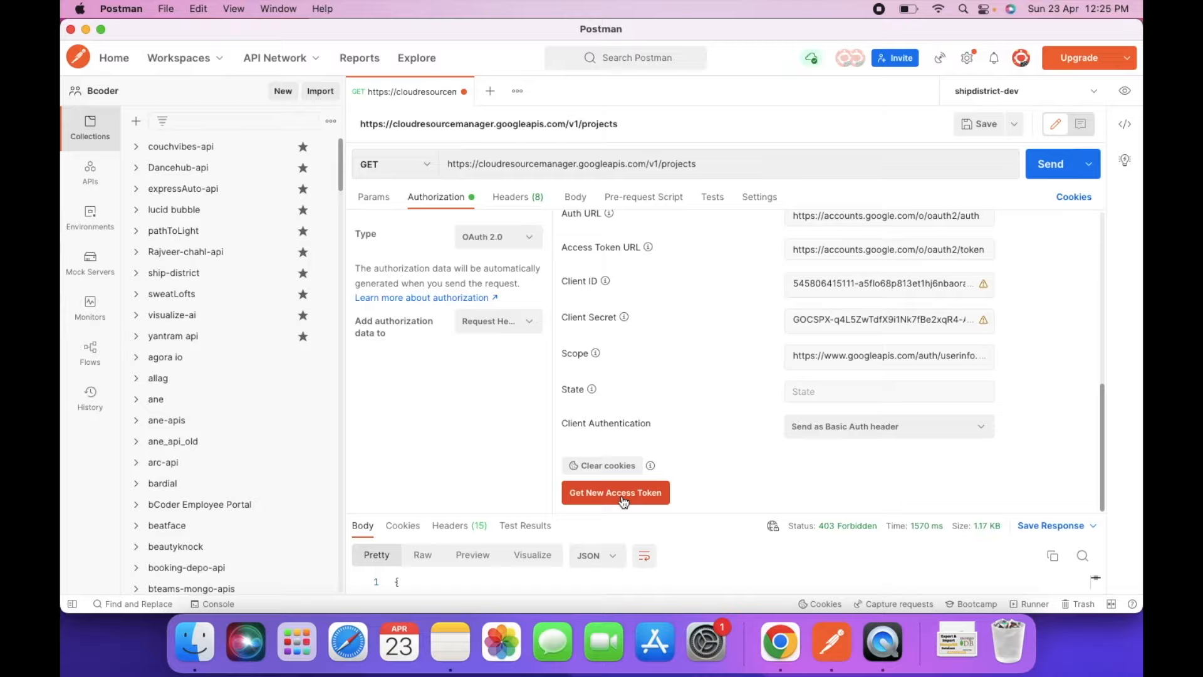
Request a new token, pass the unverified warning, grant Google Cloud data access, return to Postman.
{"action": "left_click", "coordinate": [616, 492]}
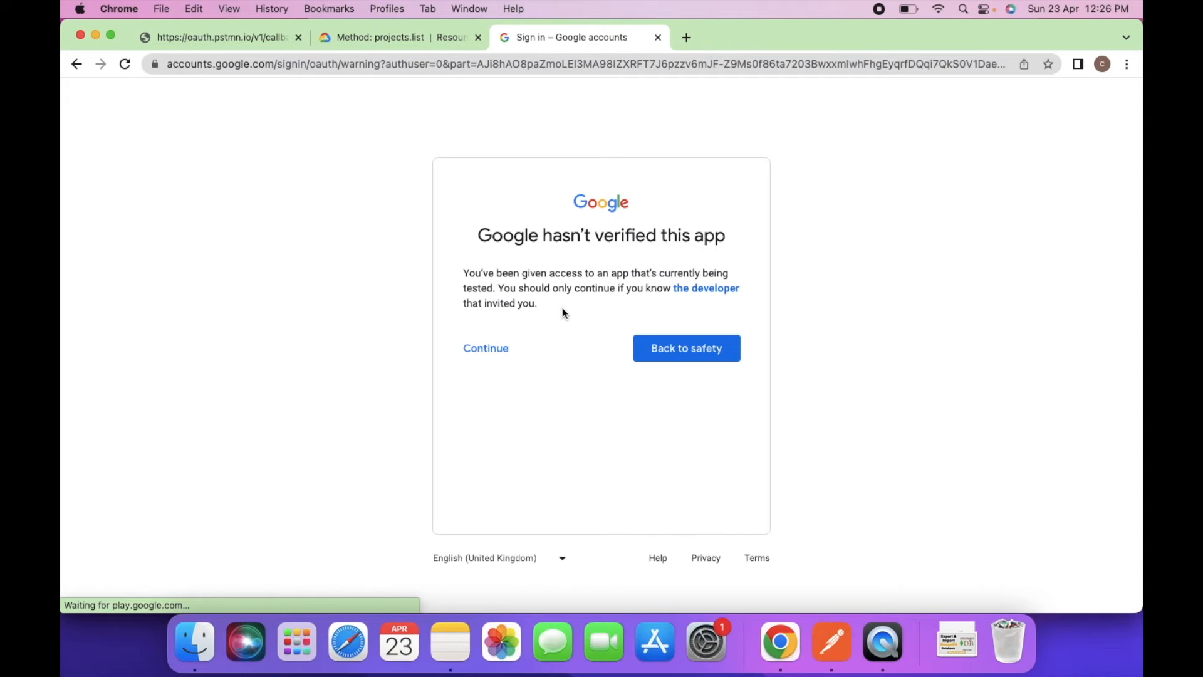
{"action": "left_click", "coordinate": [486, 348]}
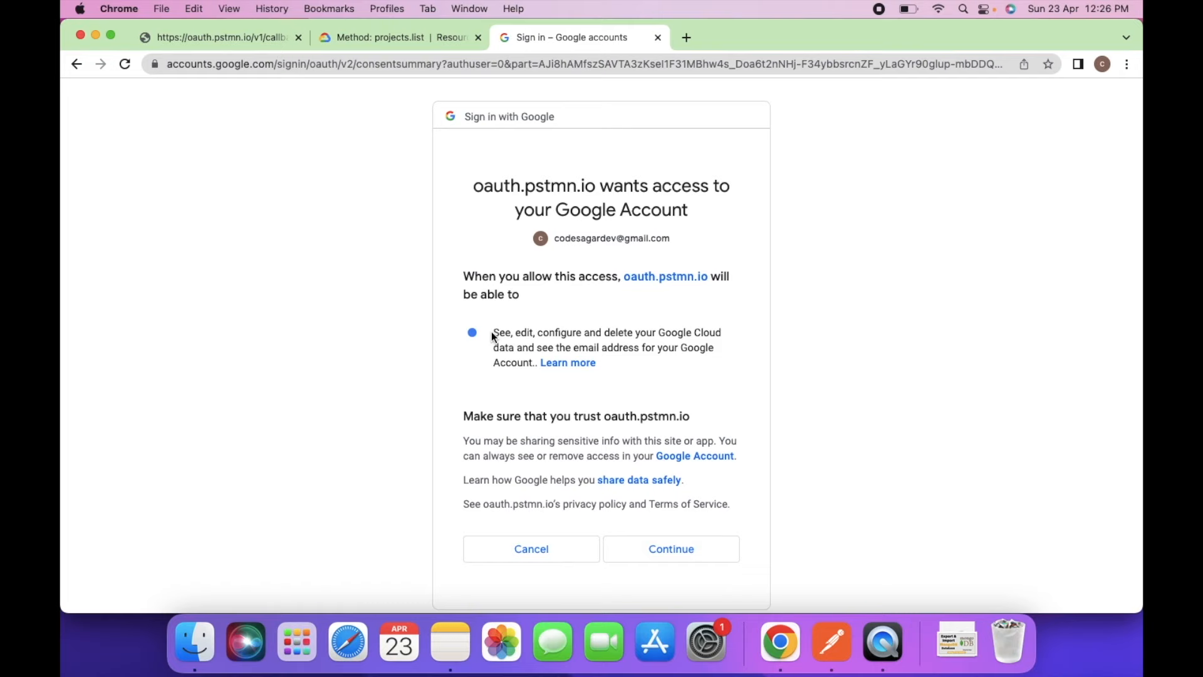
{"action": "left_click", "coordinate": [671, 549]}
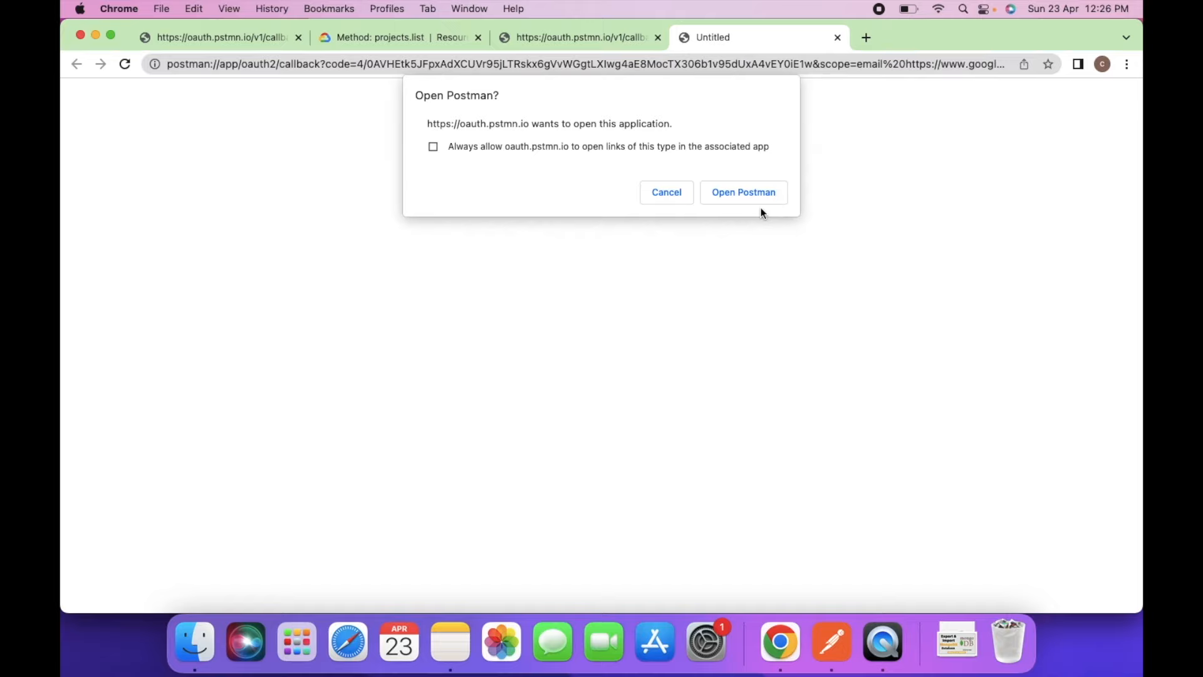
{"action": "left_click", "coordinate": [744, 192]}
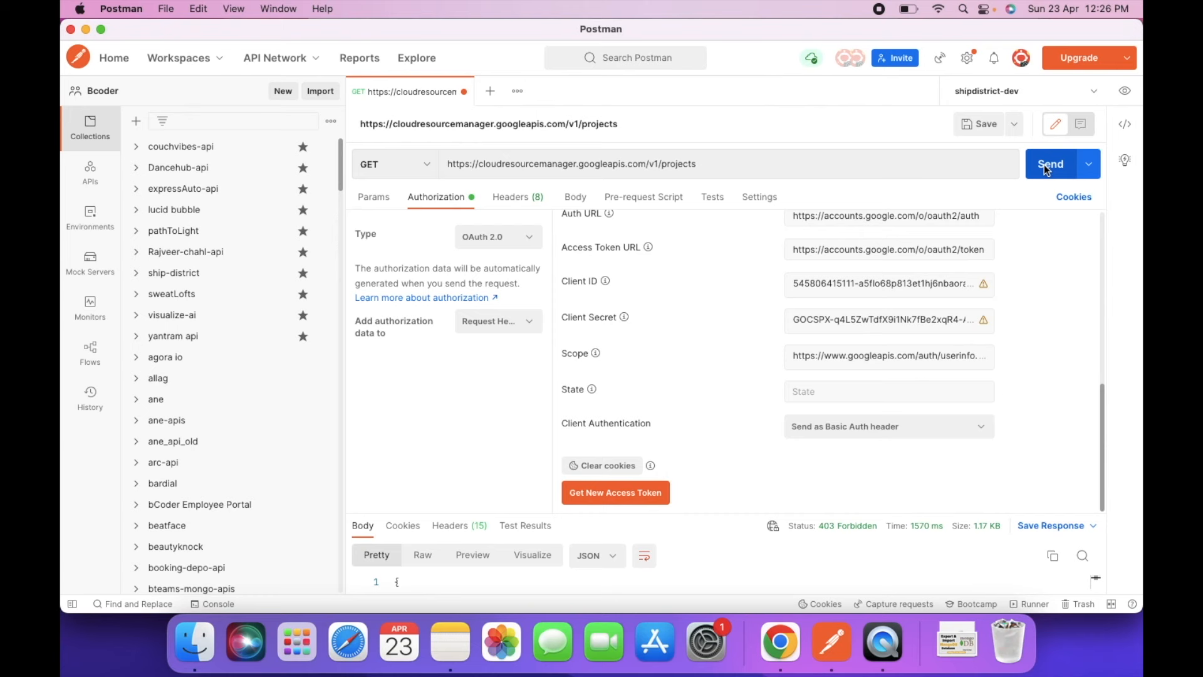
Resend the GET projects request using the new Google access token.
{"action": "left_click", "coordinate": [1051, 163]}
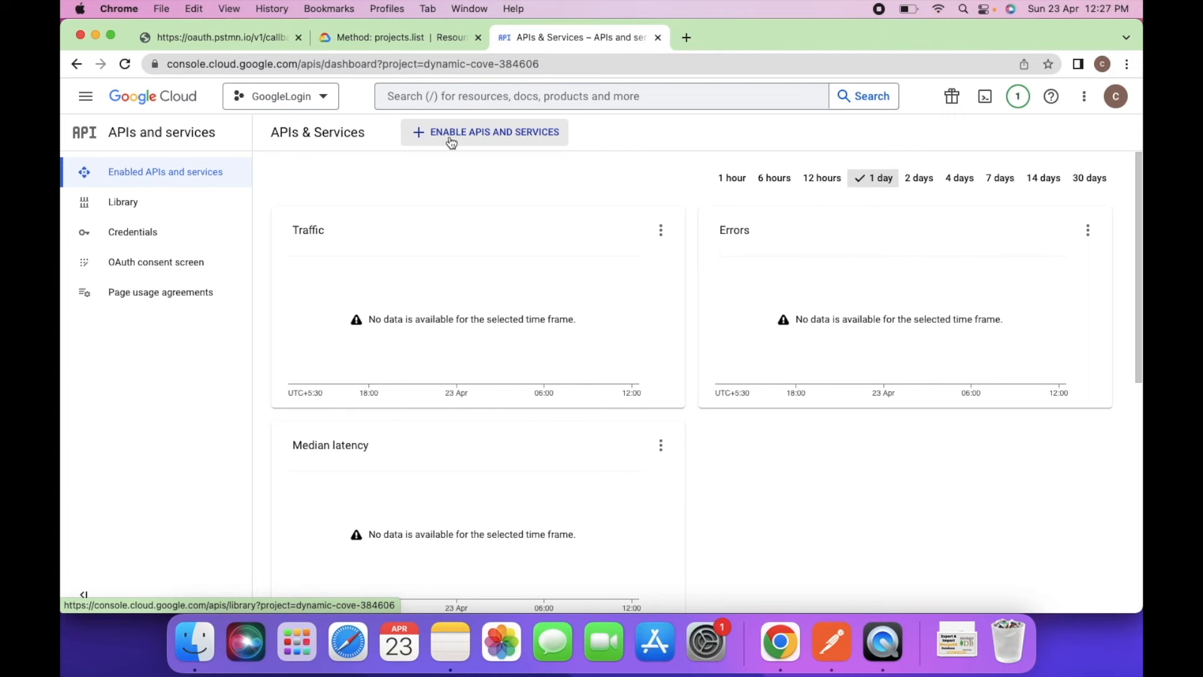
Enable the Cloud Resource Manager API from the APIs & Services library.
{"action": "left_click", "coordinate": [484, 132]}
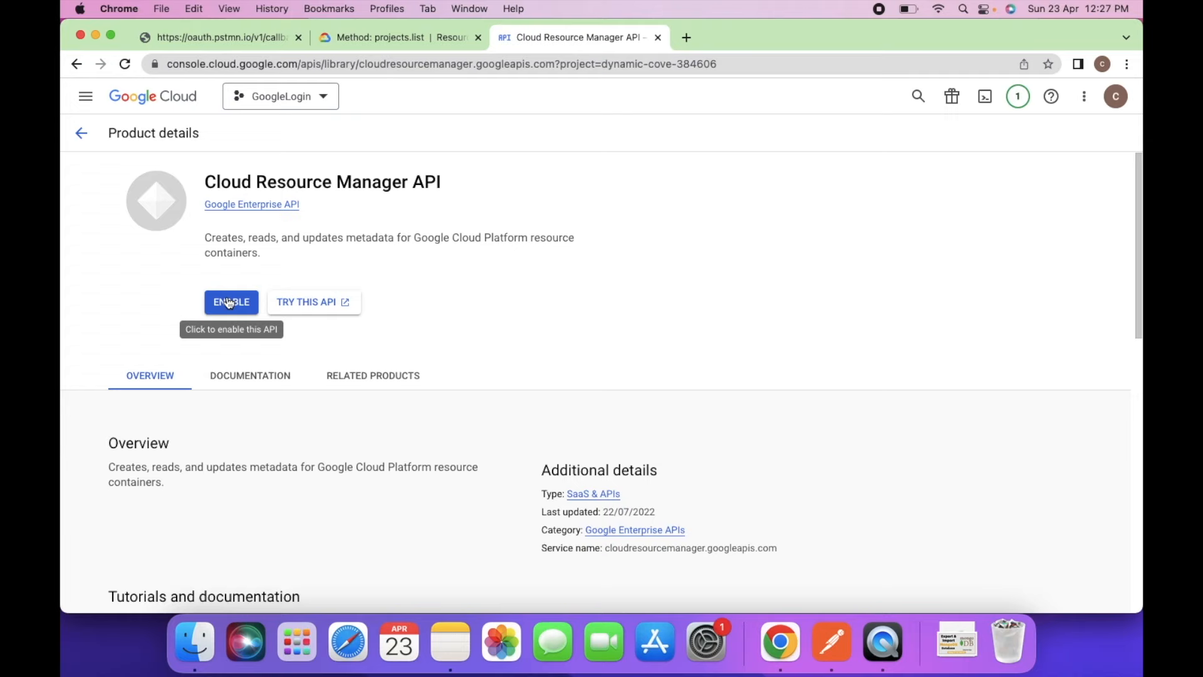
{"action": "left_click", "coordinate": [231, 302]}
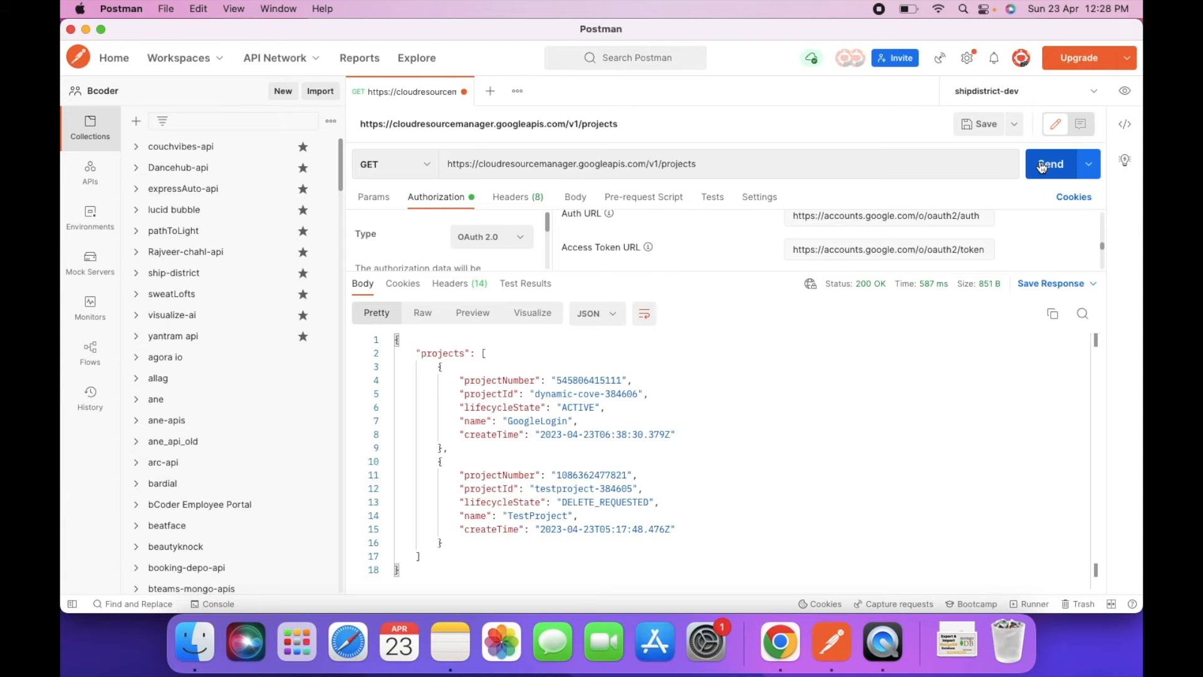
Select the GoogleLogin project name in the 200 OK response body.
{"action": "double_click", "coordinate": [537, 421]}
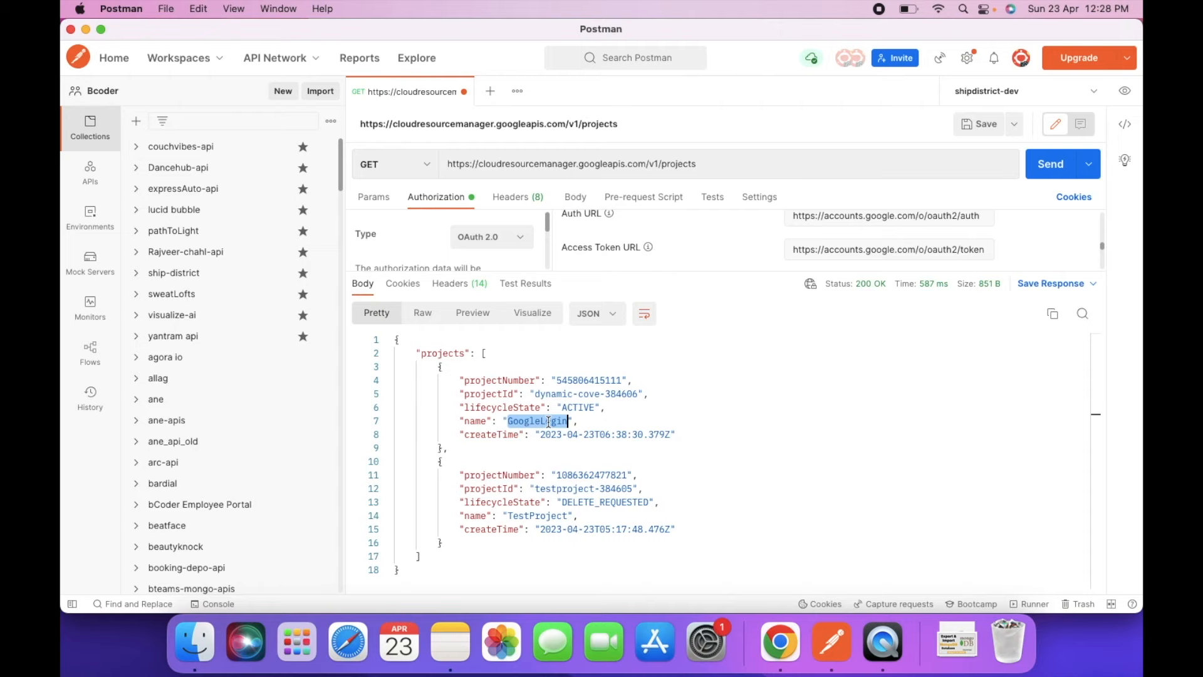